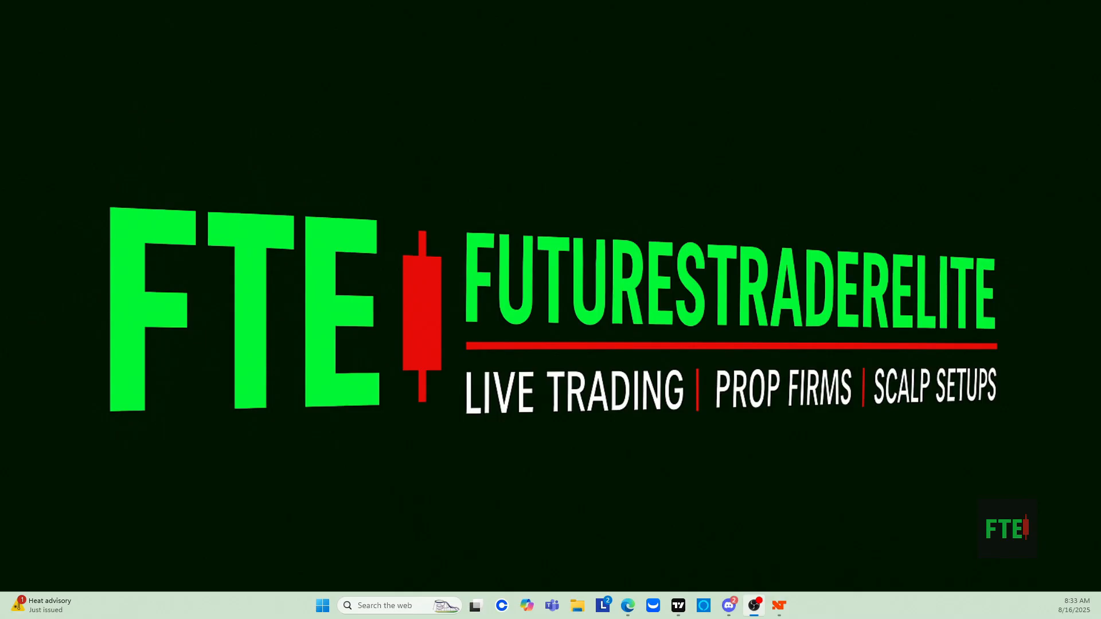
mouse_move(782, 595)
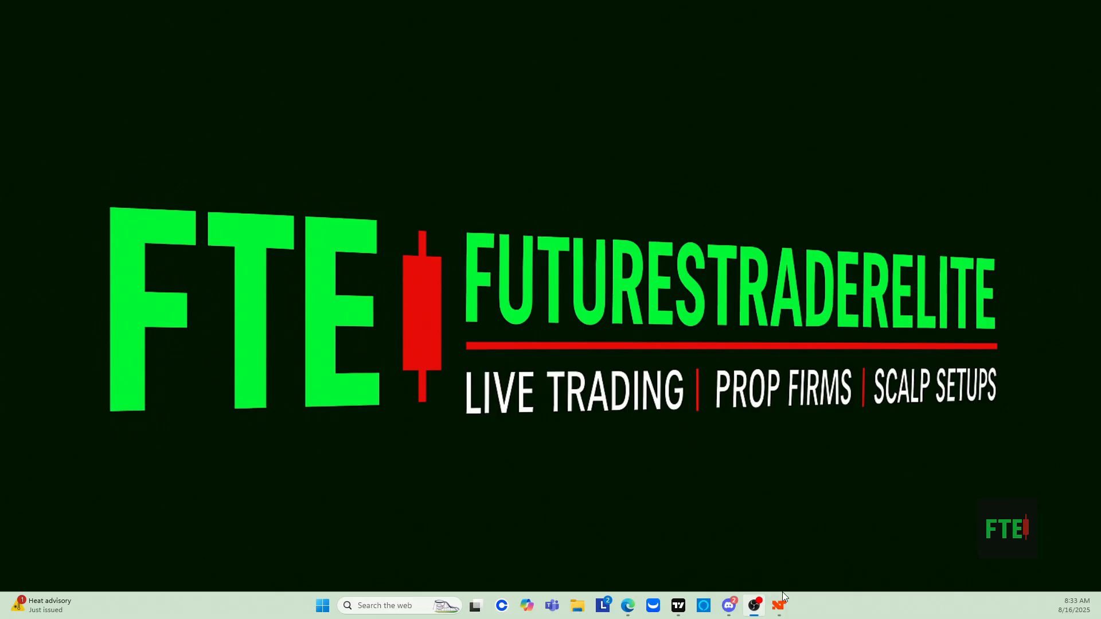
mouse_move(778, 606)
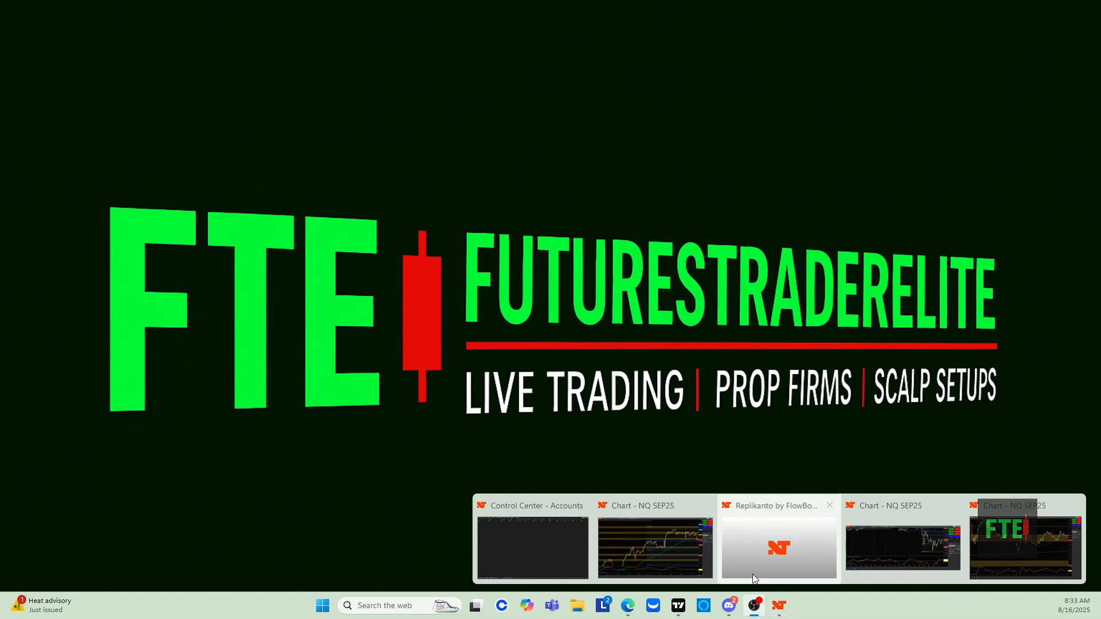
mouse_move(549, 547)
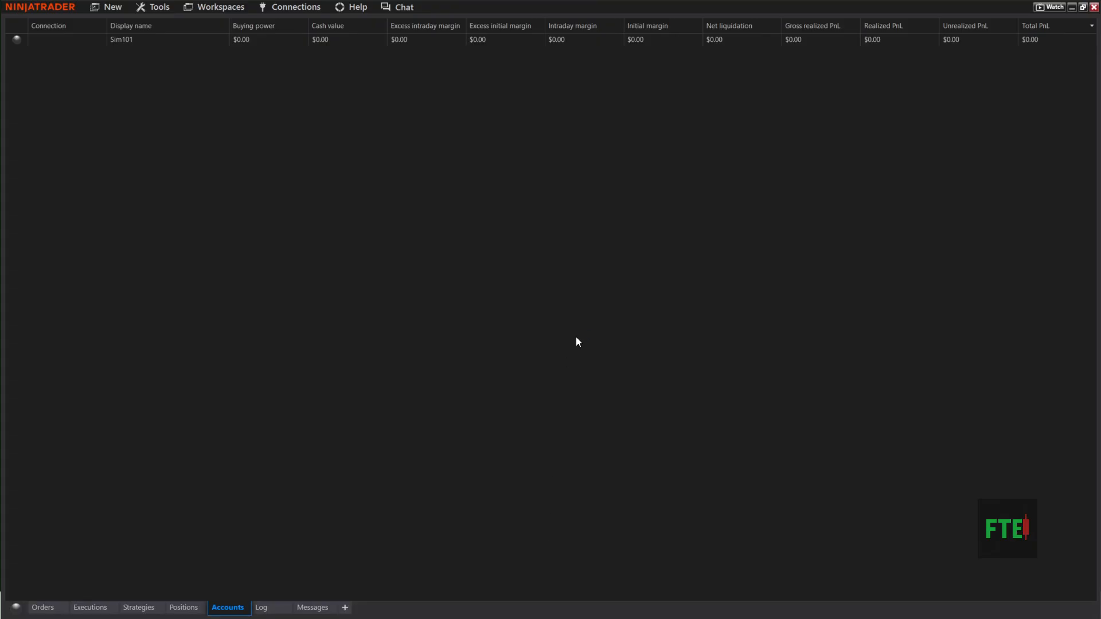
mouse_move(441, 104)
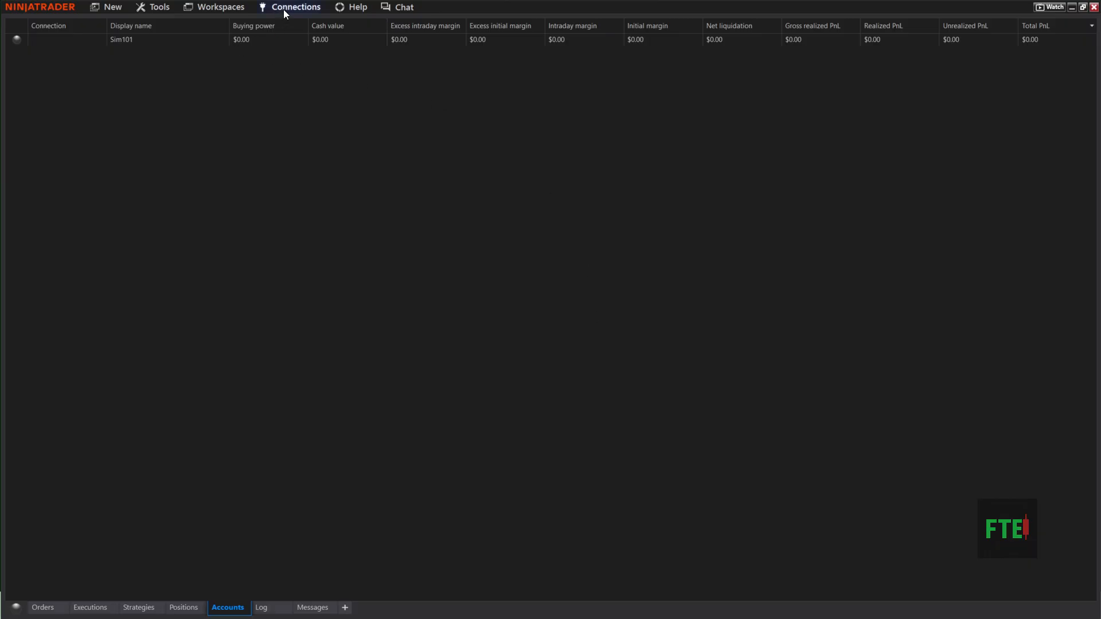
Show the configured connections list from the Control Center's Connections menu
click(295, 7)
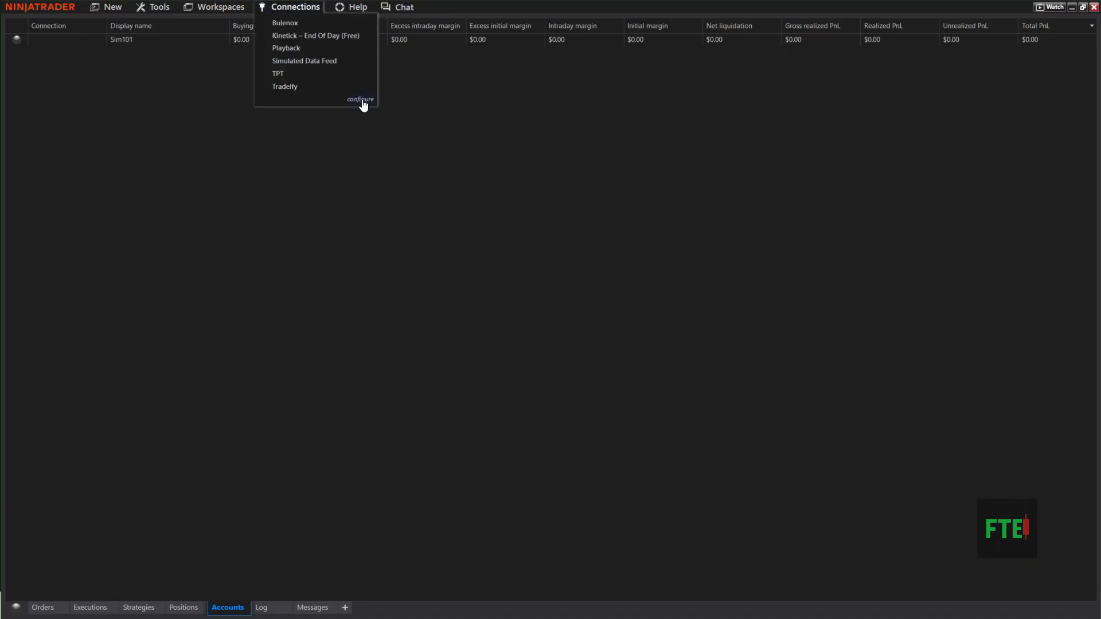
Enter the Connections configure window and browse the Available providers down to Rithmic and Schwab
click(360, 99)
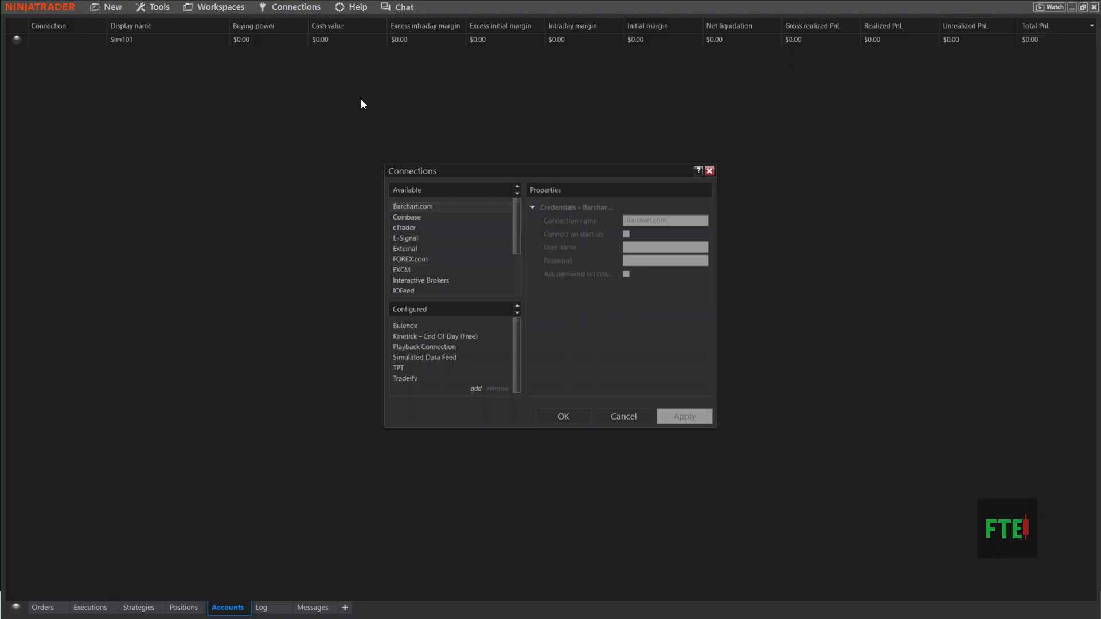
mouse_move(420, 228)
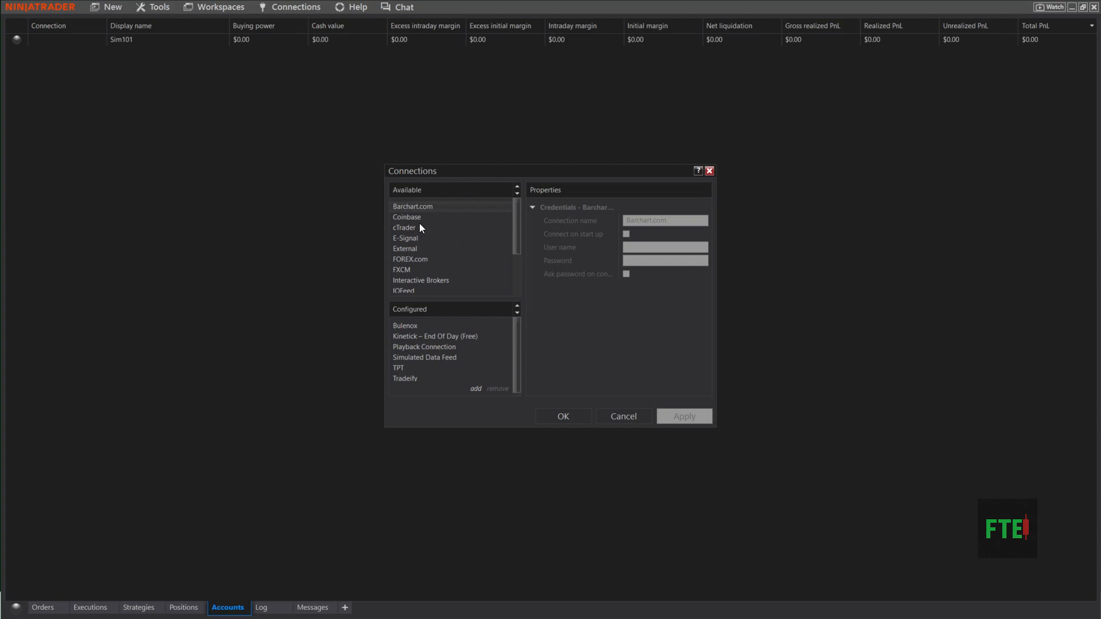
mouse_move(413, 225)
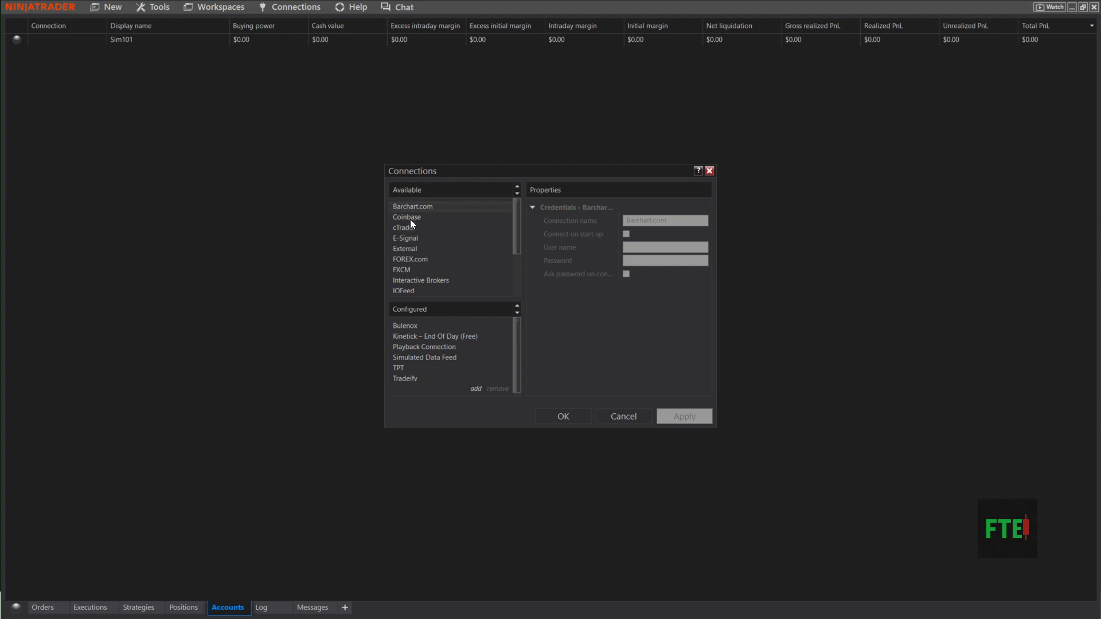
scroll(down, 3)
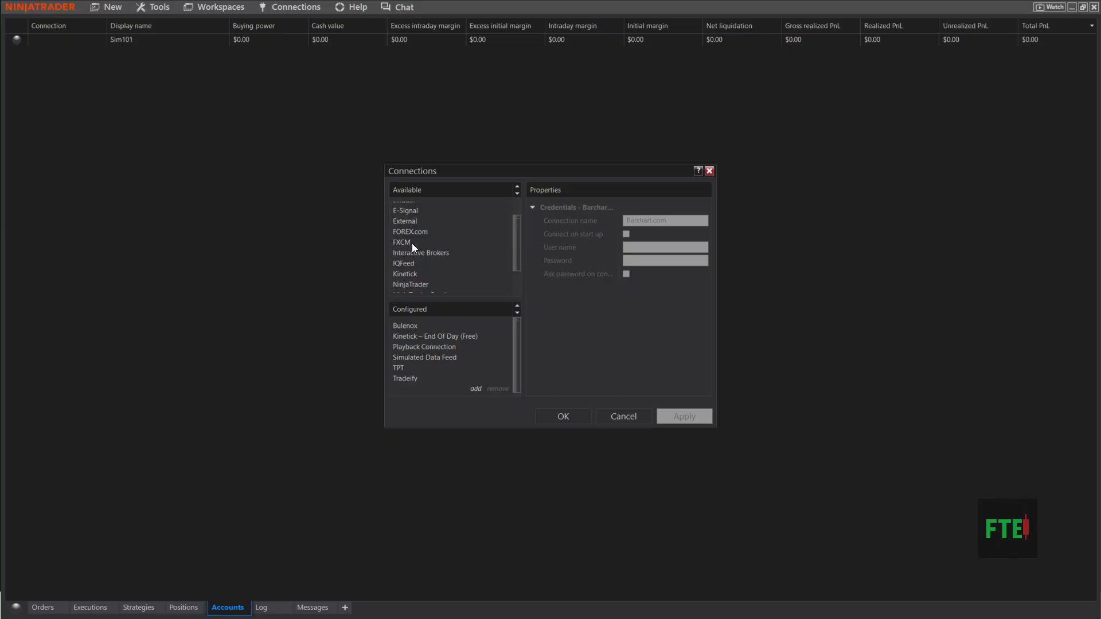
mouse_move(419, 248)
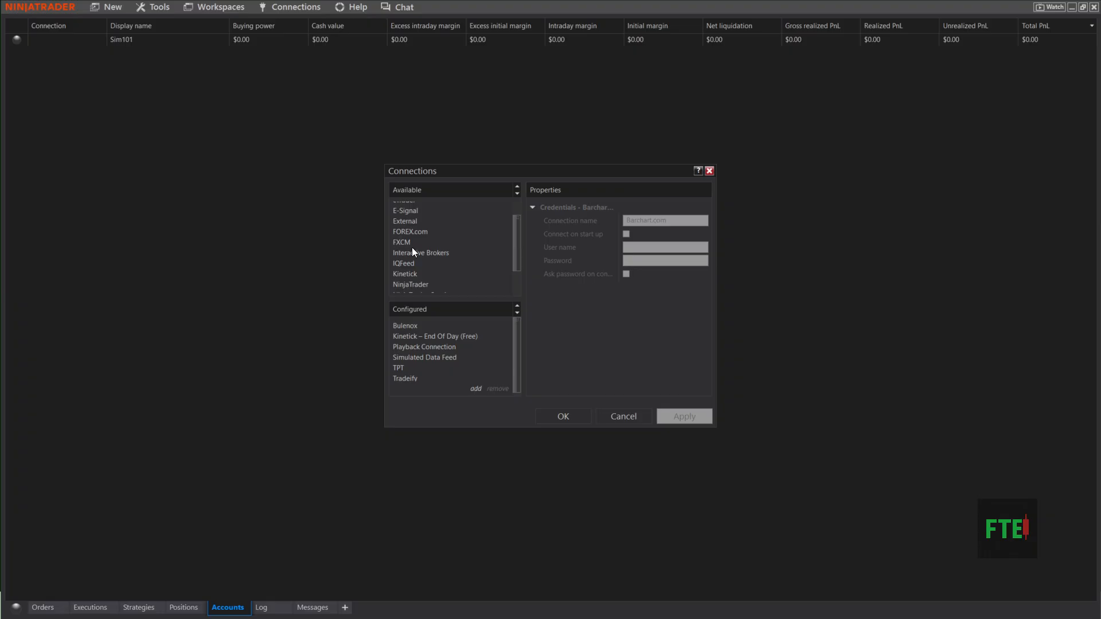
scroll(down, 3)
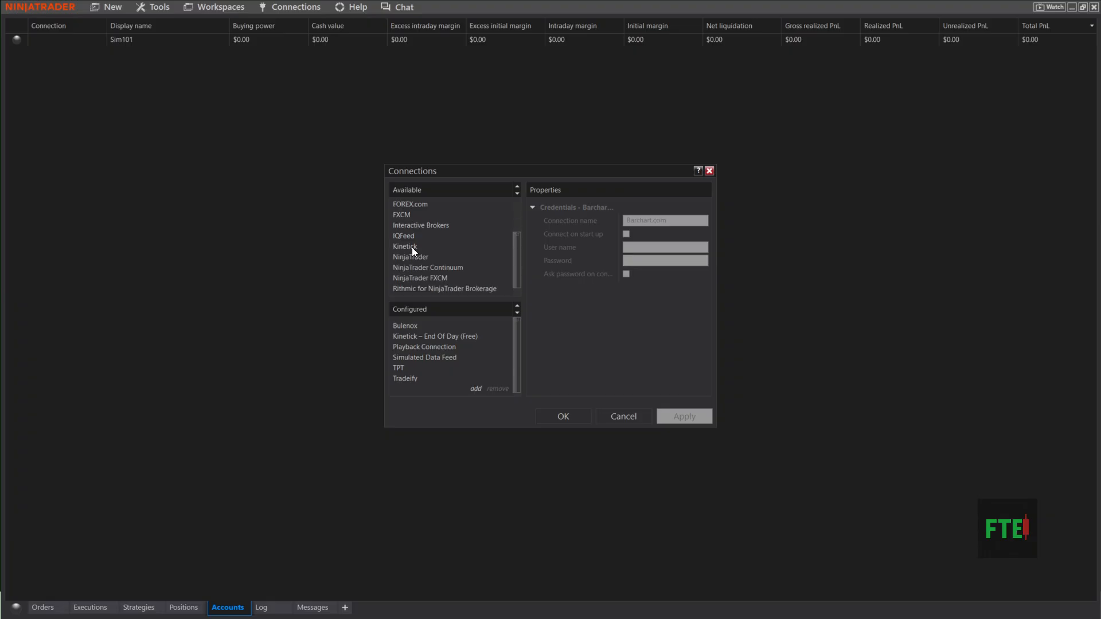
mouse_move(415, 239)
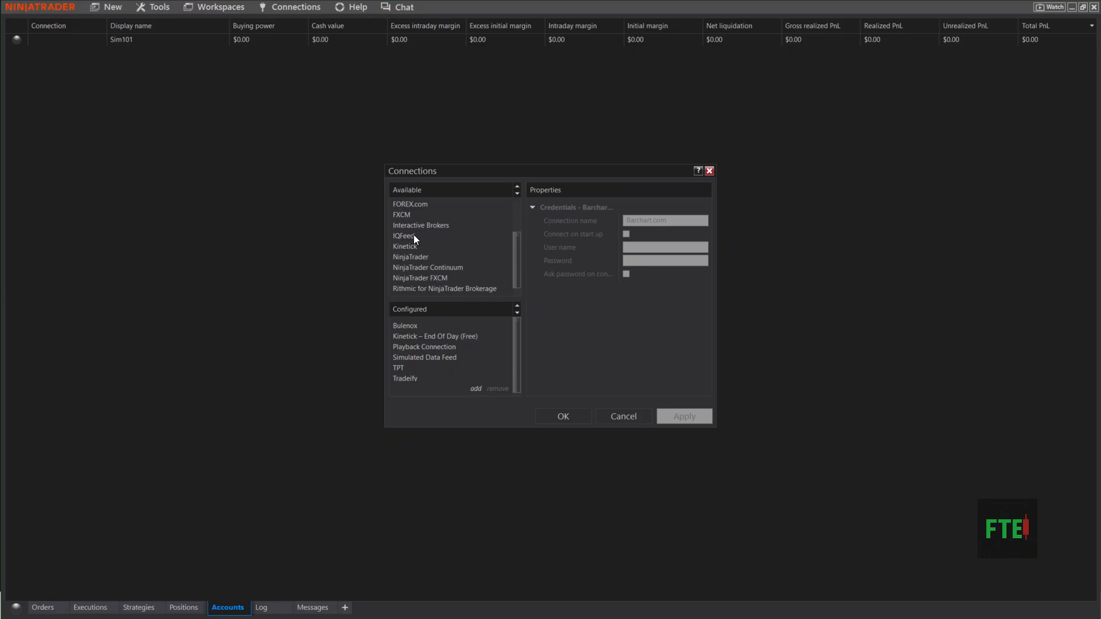
mouse_move(422, 254)
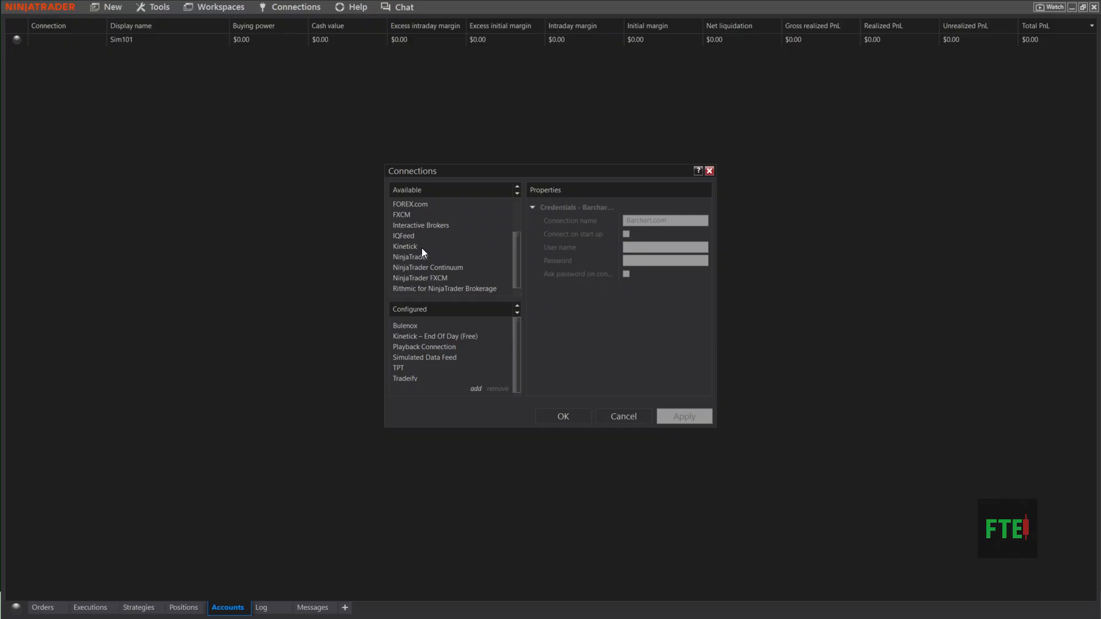
mouse_move(424, 268)
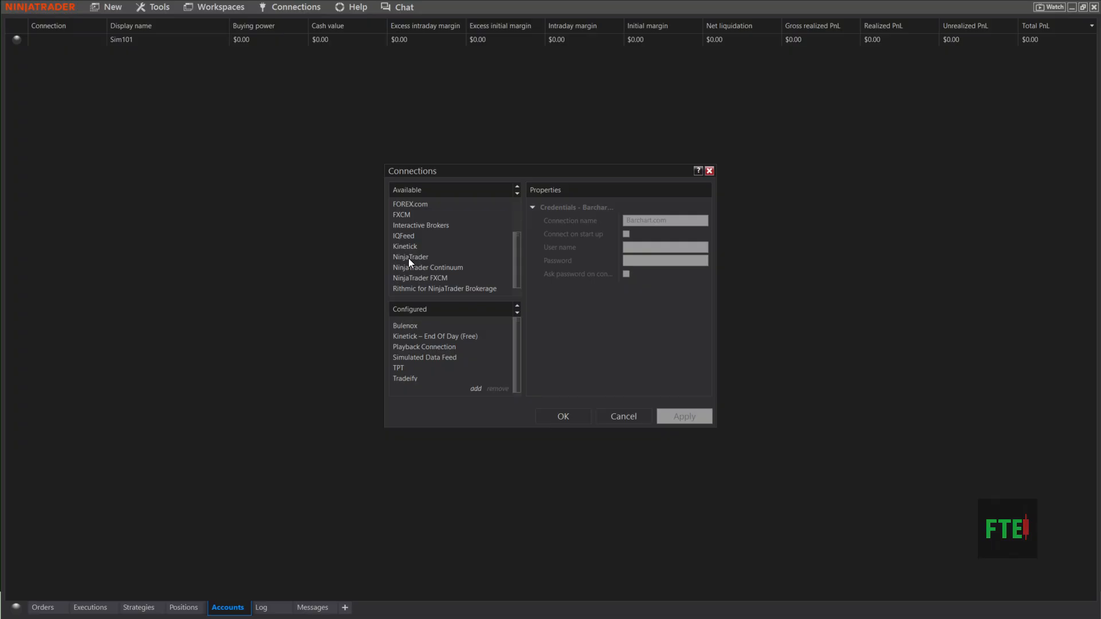
mouse_move(415, 262)
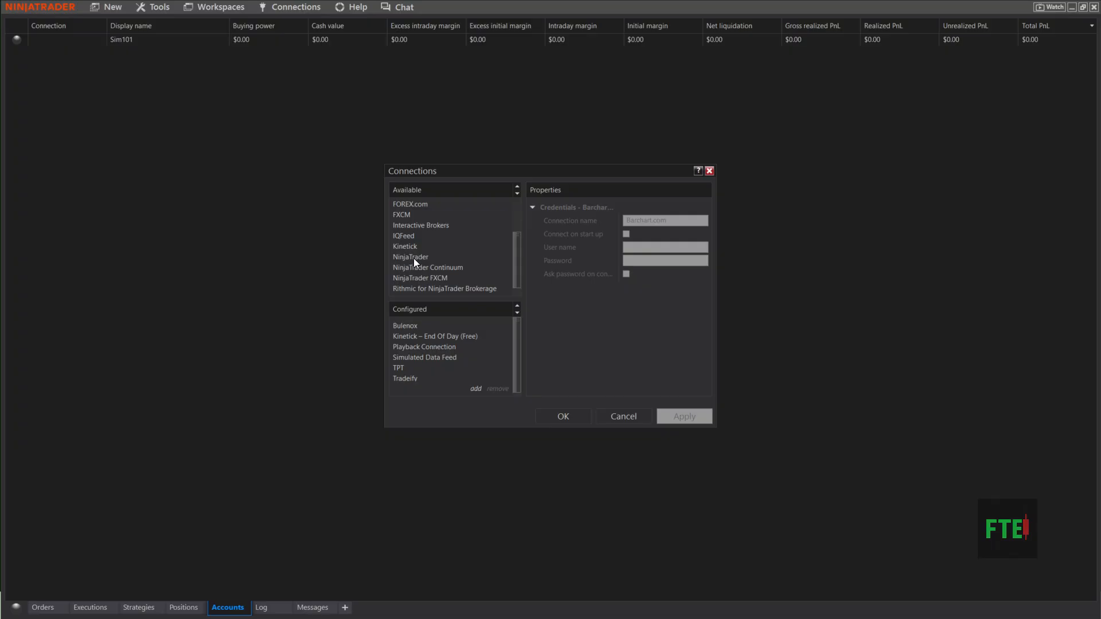
scroll(down, 3)
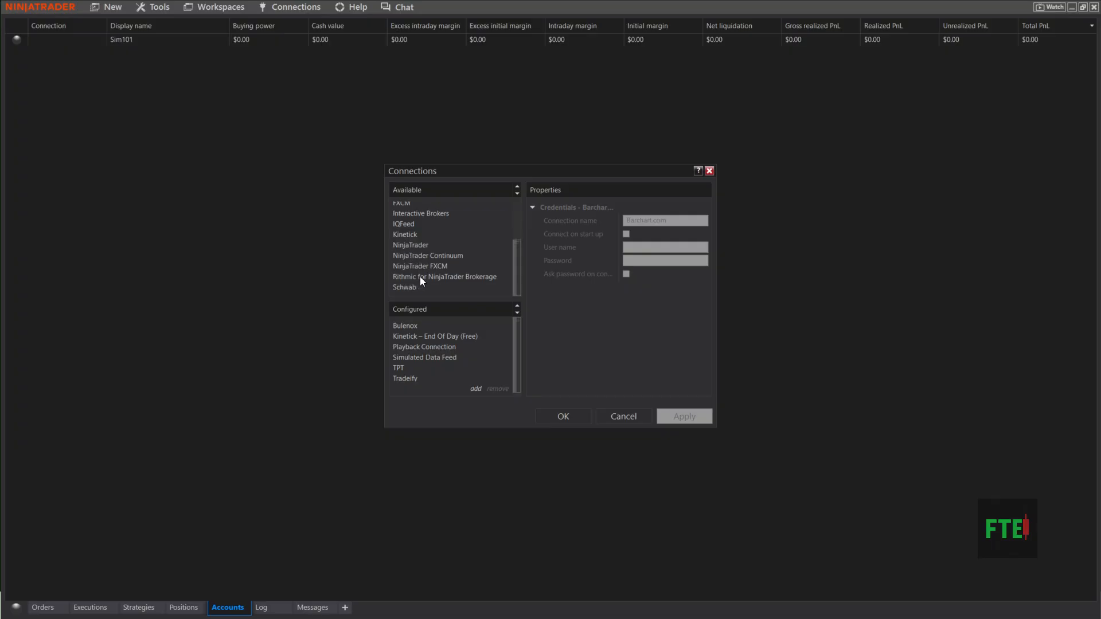
Add Rithmic for NinjaTrader Brokerage as 'My Rithmic for NinjaTrader Brokerage' and reach its name and user fields
click(444, 277)
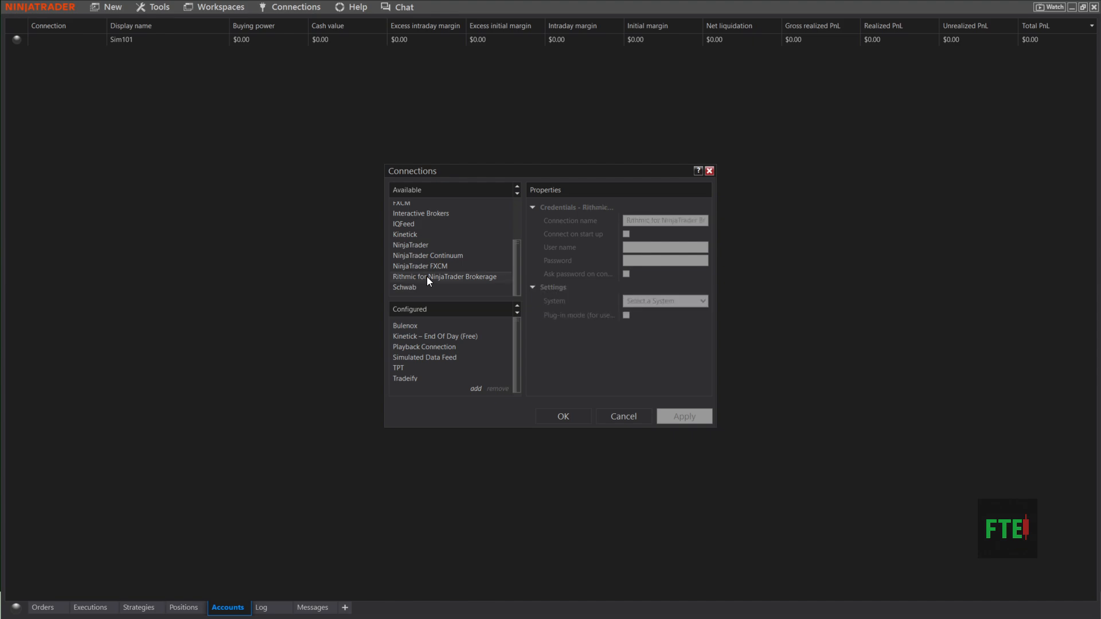
mouse_move(432, 280)
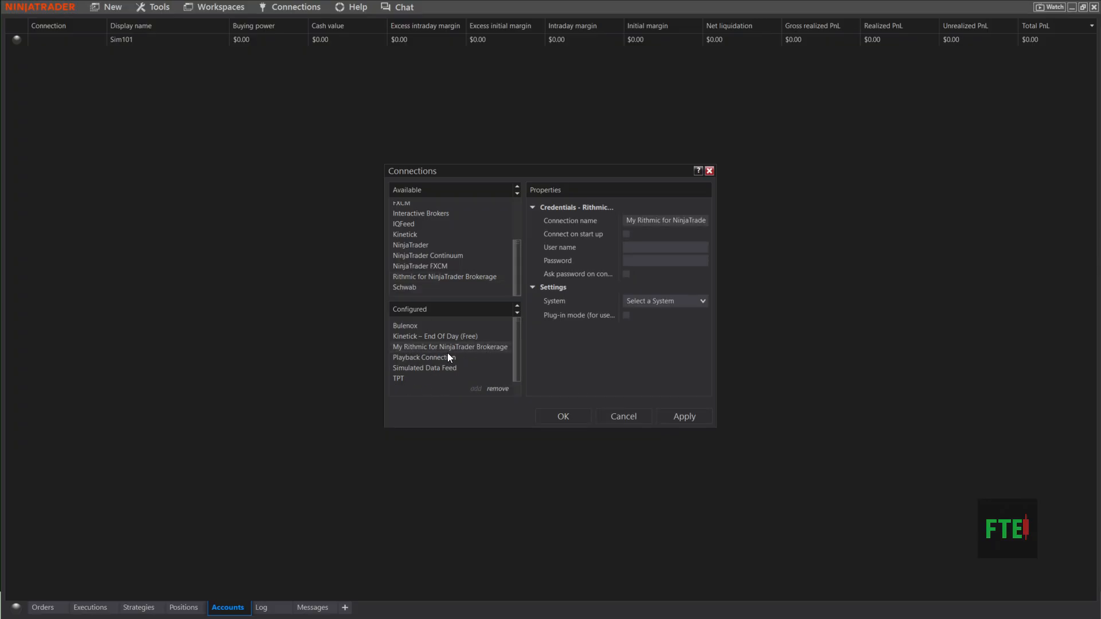
click(682, 221)
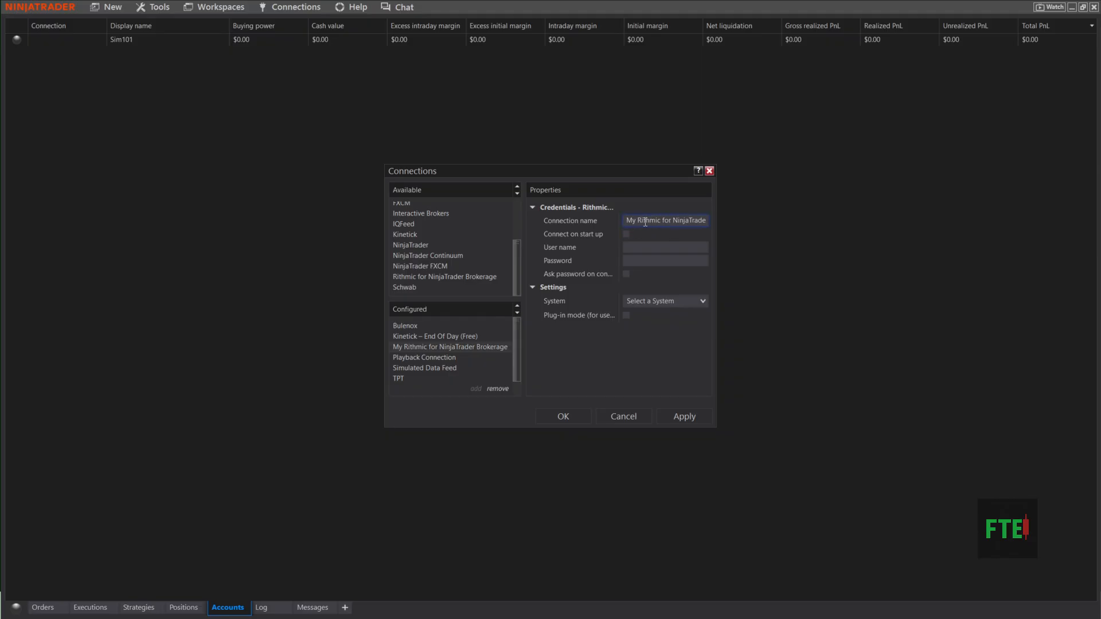
click(666, 248)
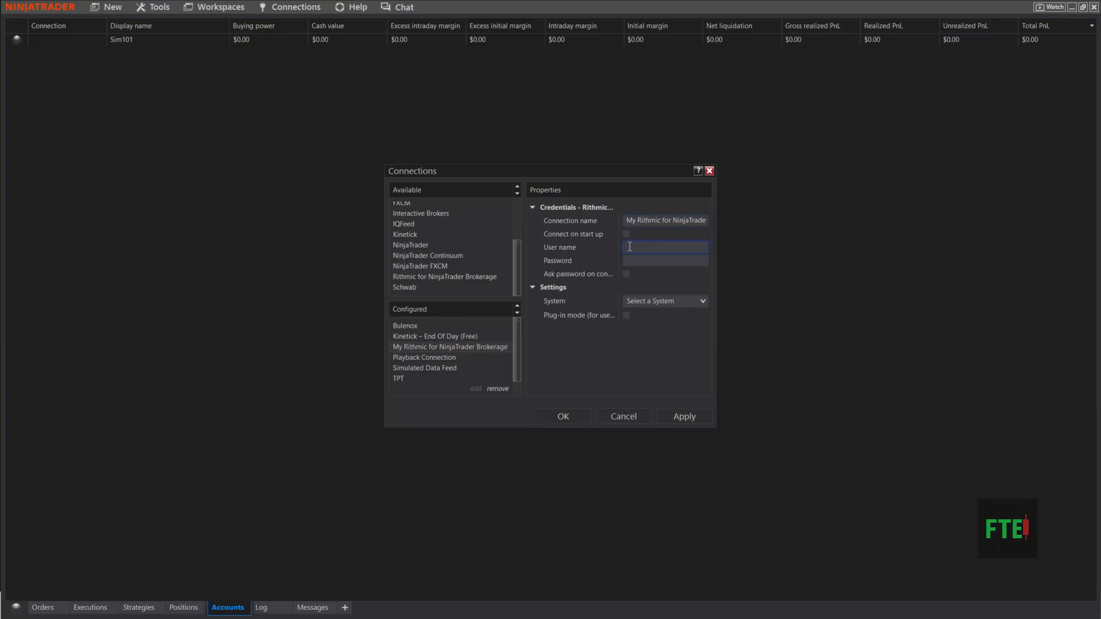
click(666, 261)
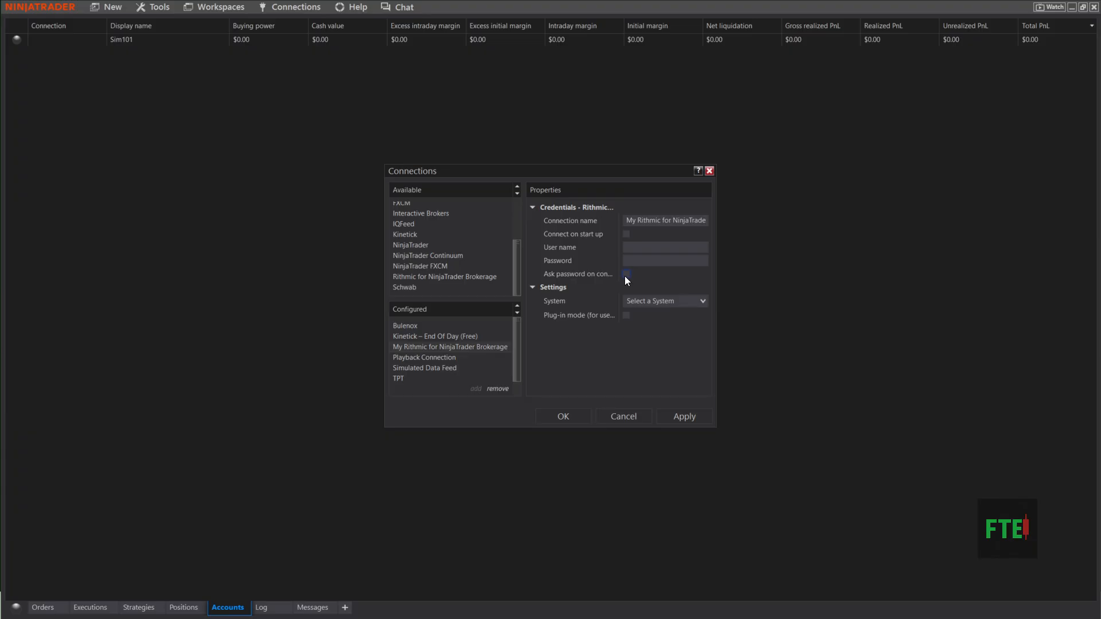
mouse_move(686, 303)
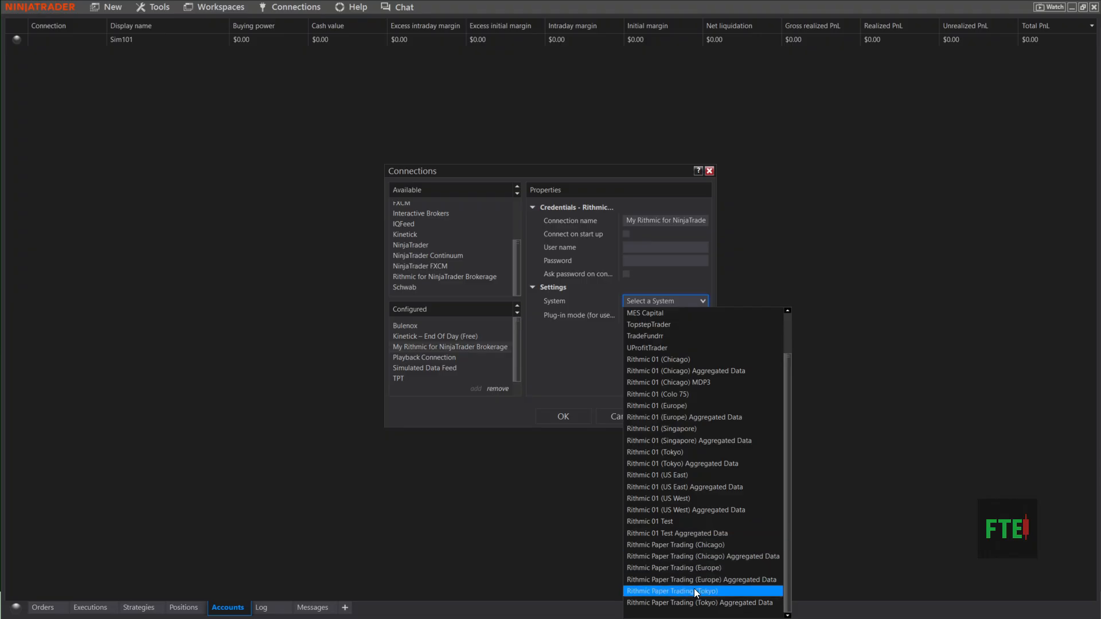
mouse_move(706, 510)
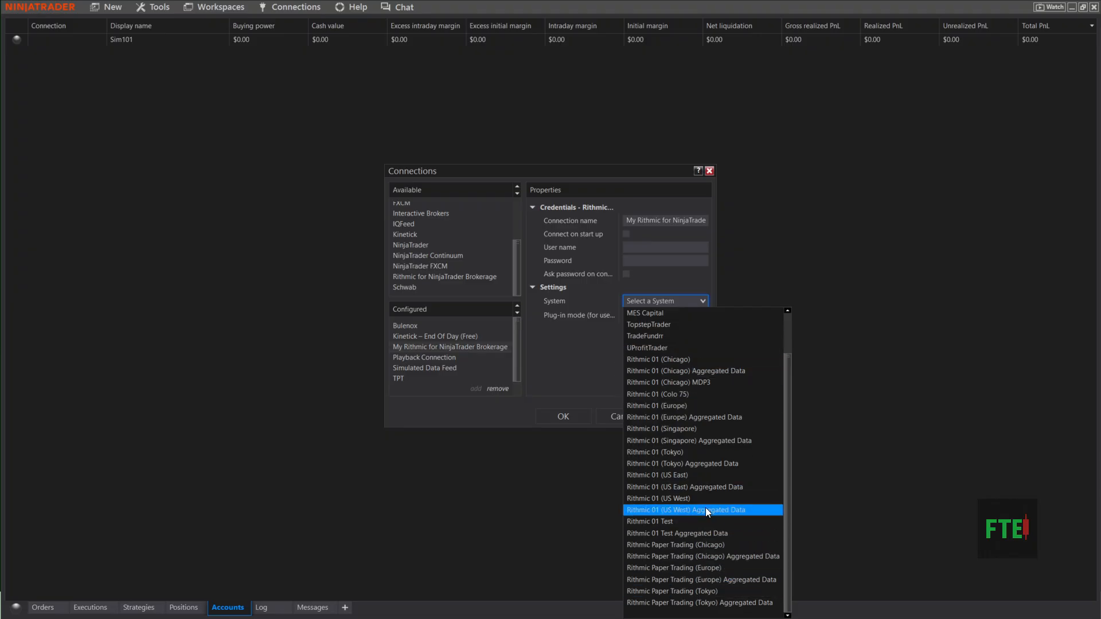
Choose the Rithmic system server for the new connection
click(672, 545)
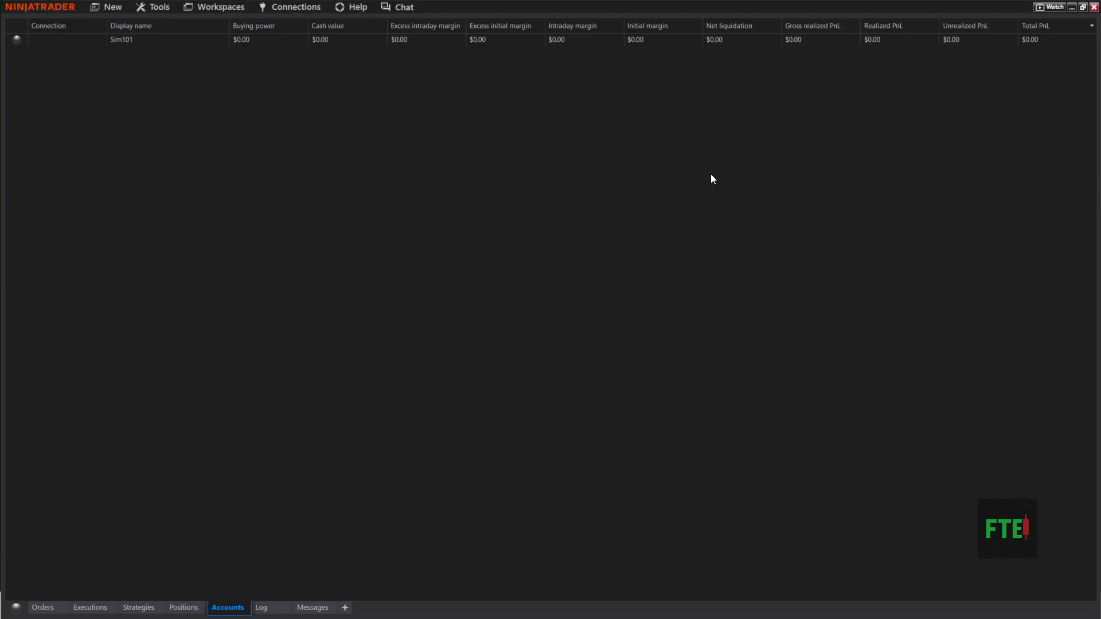
Check the Connections menu for the new entry among Bulenox, Kinetick, Playback, Simulated Data Feed, TPT, Tradeify
click(294, 7)
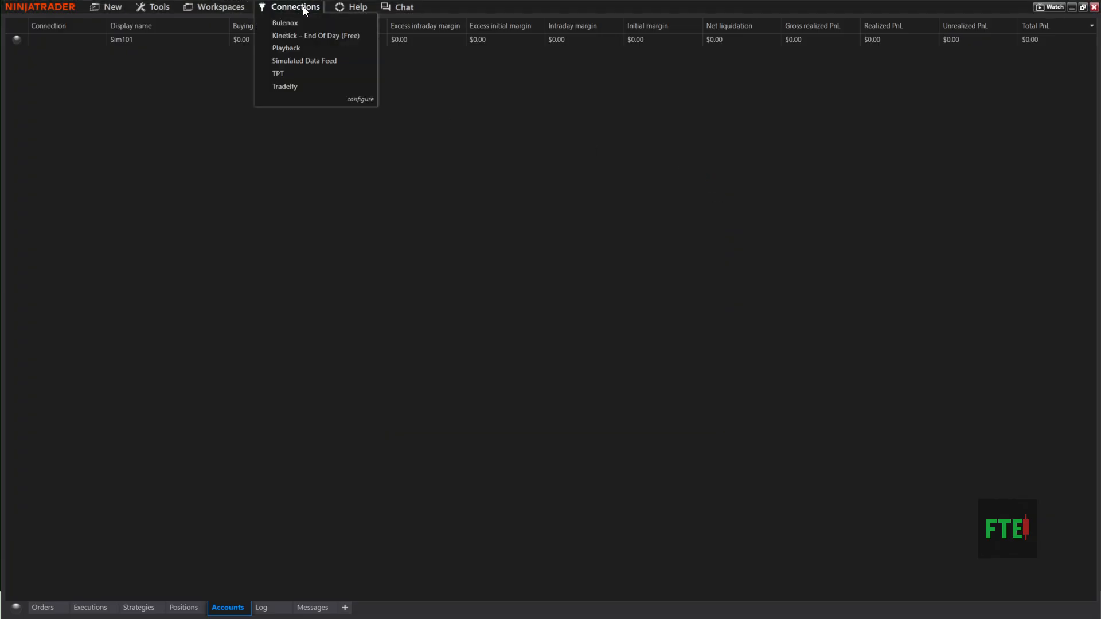
mouse_move(289, 23)
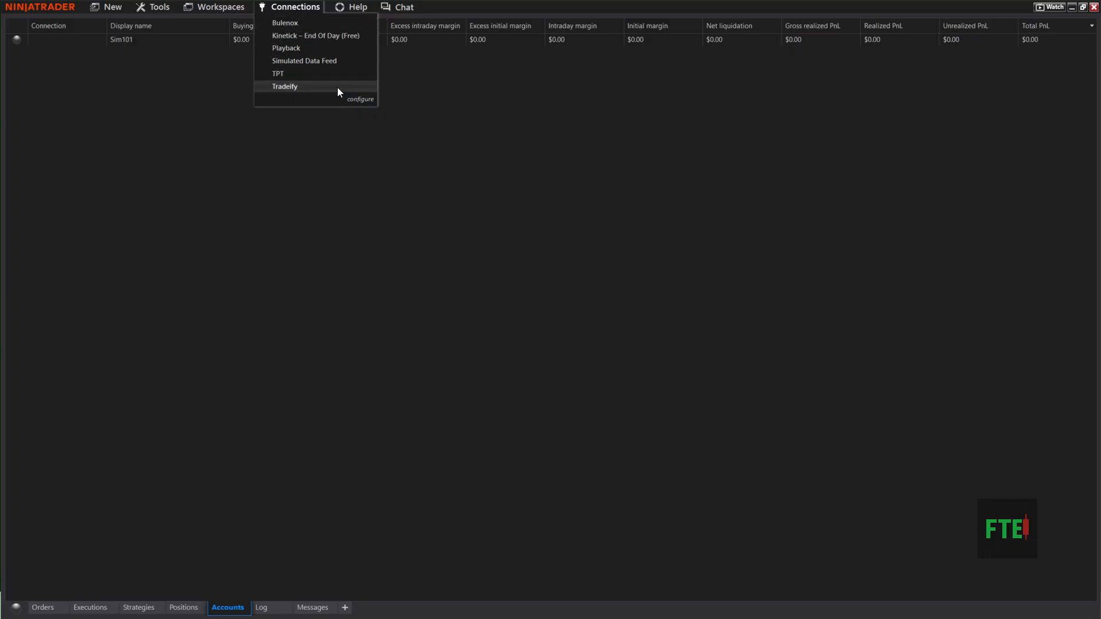
mouse_move(303, 23)
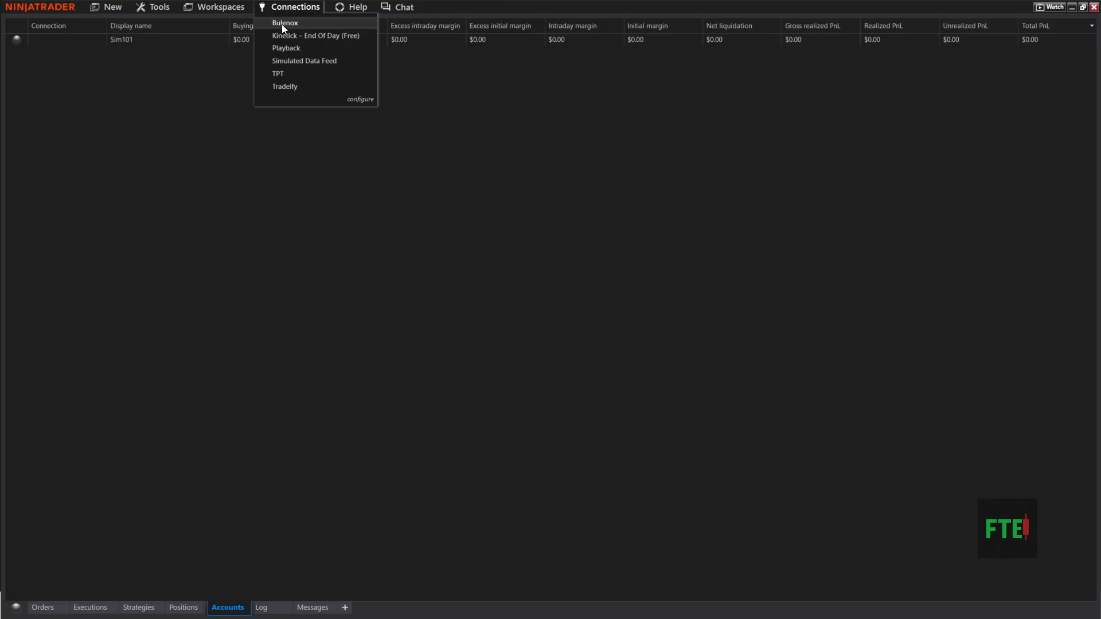
mouse_move(96, 92)
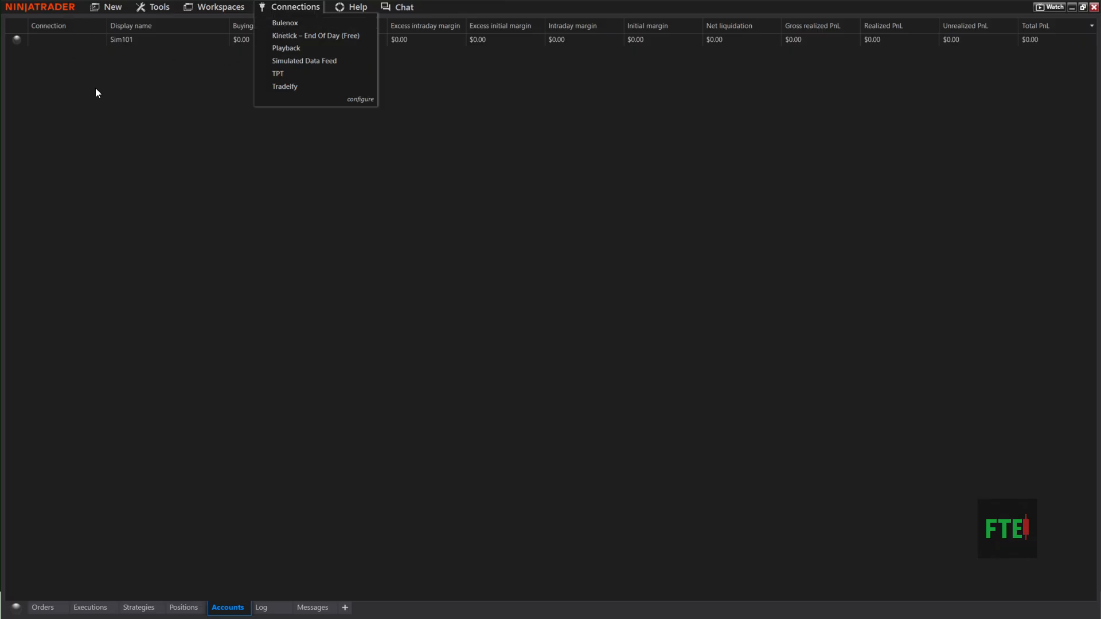
mouse_move(293, 23)
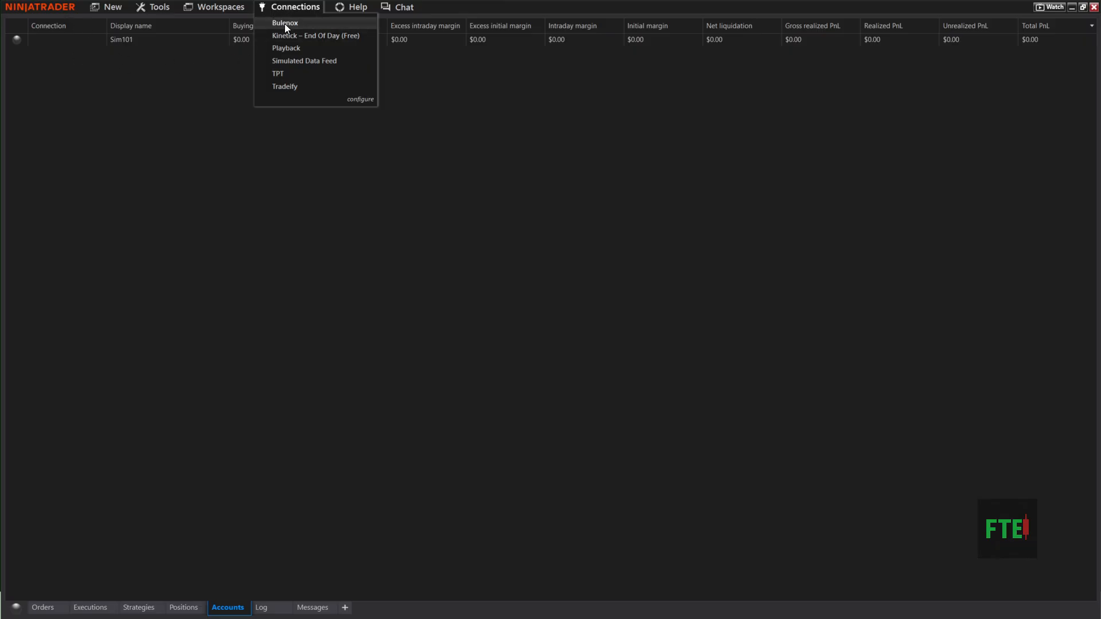
mouse_move(352, 99)
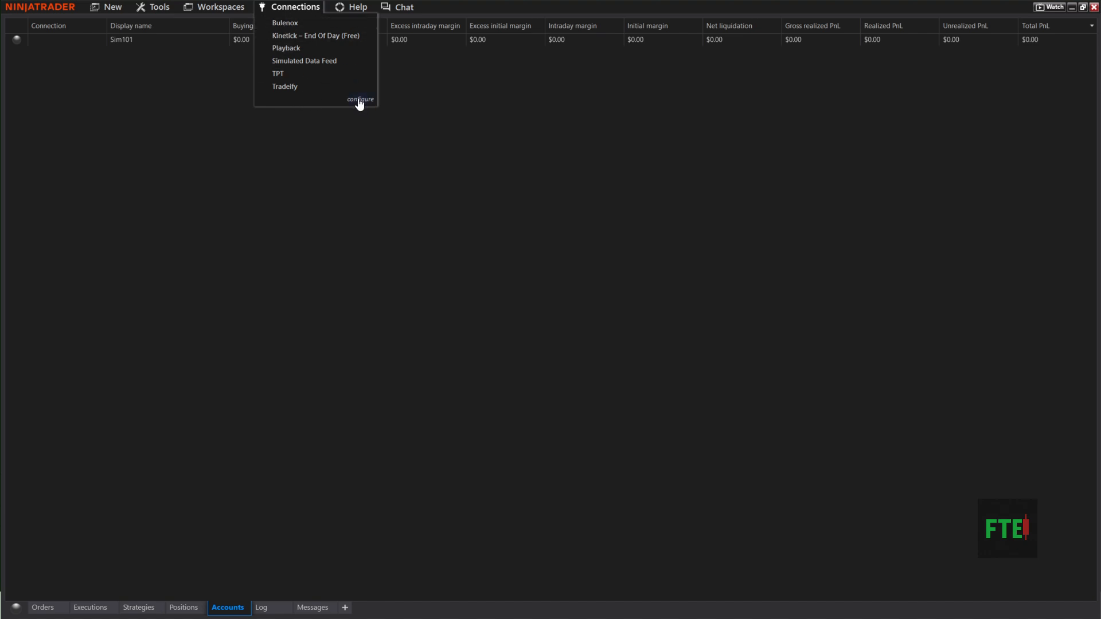
Add a NinjaTrader connection 'My NinjaTrader' and review its name, password and Simulation account type
click(360, 99)
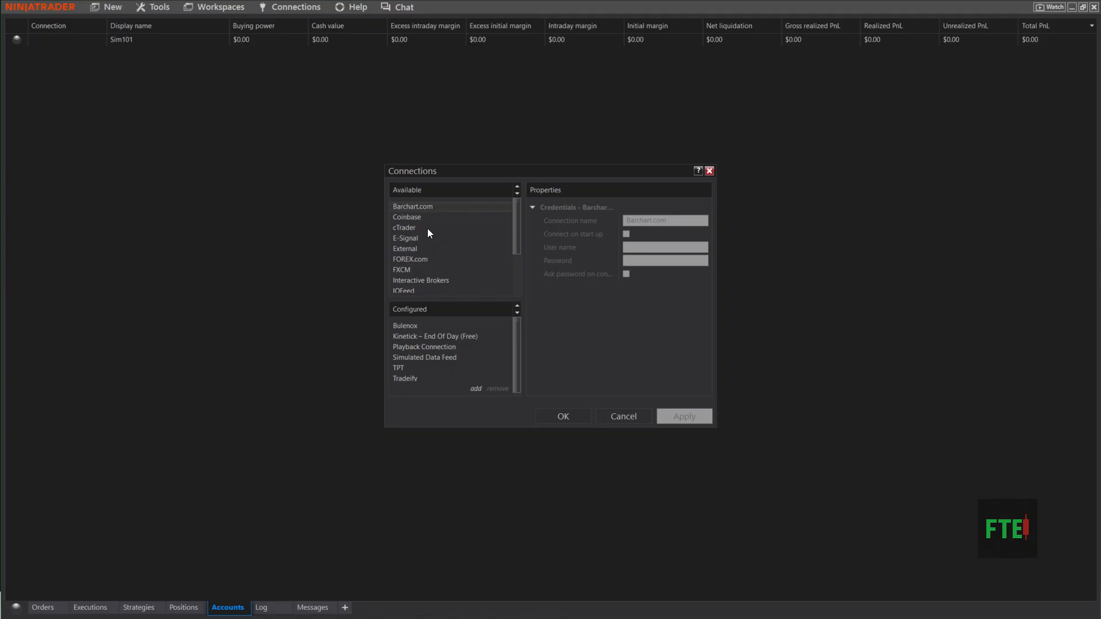
scroll(down, 3)
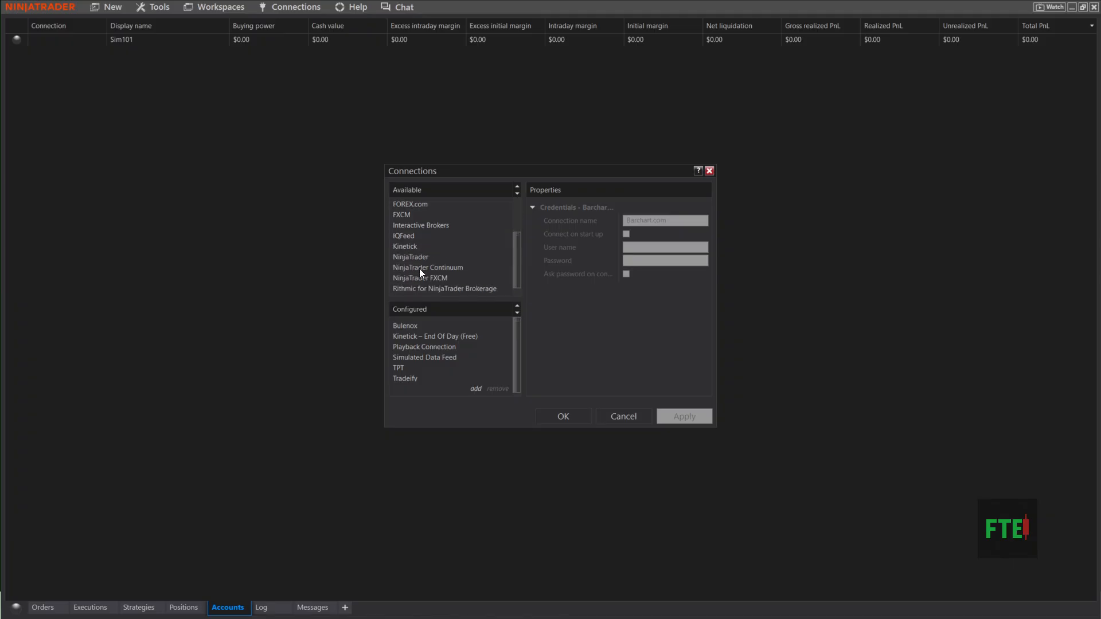
click(411, 257)
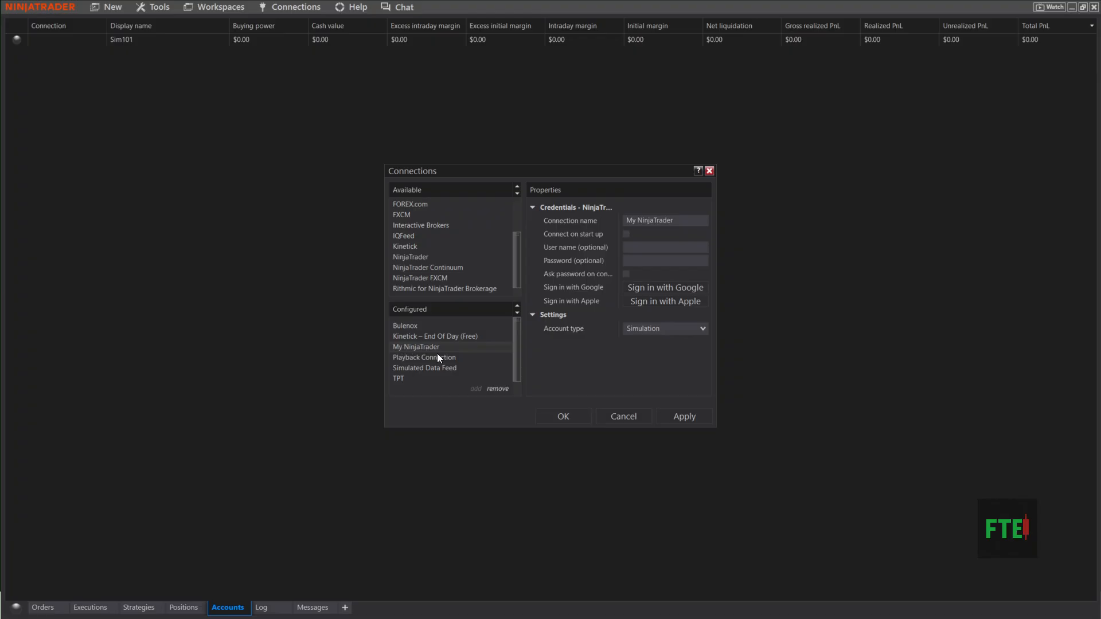
click(679, 220)
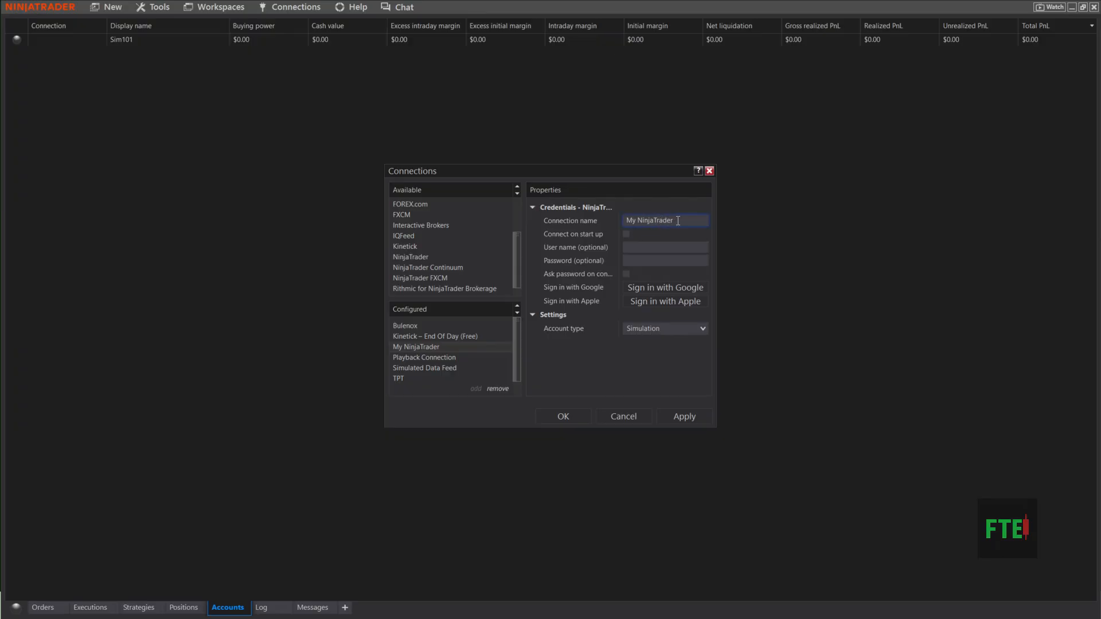
click(665, 247)
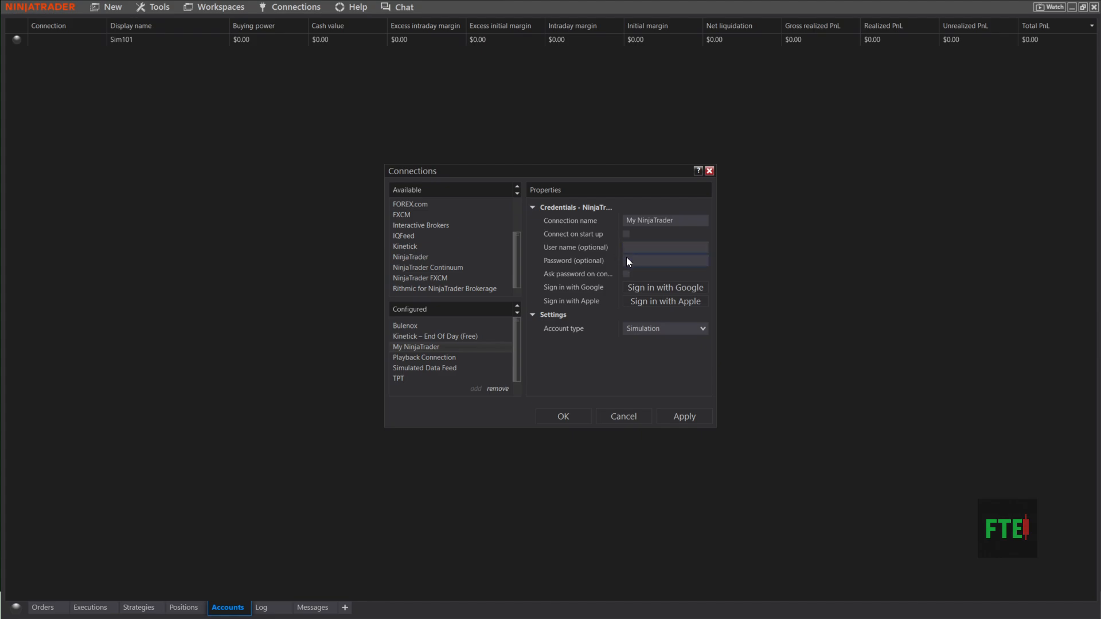
click(665, 248)
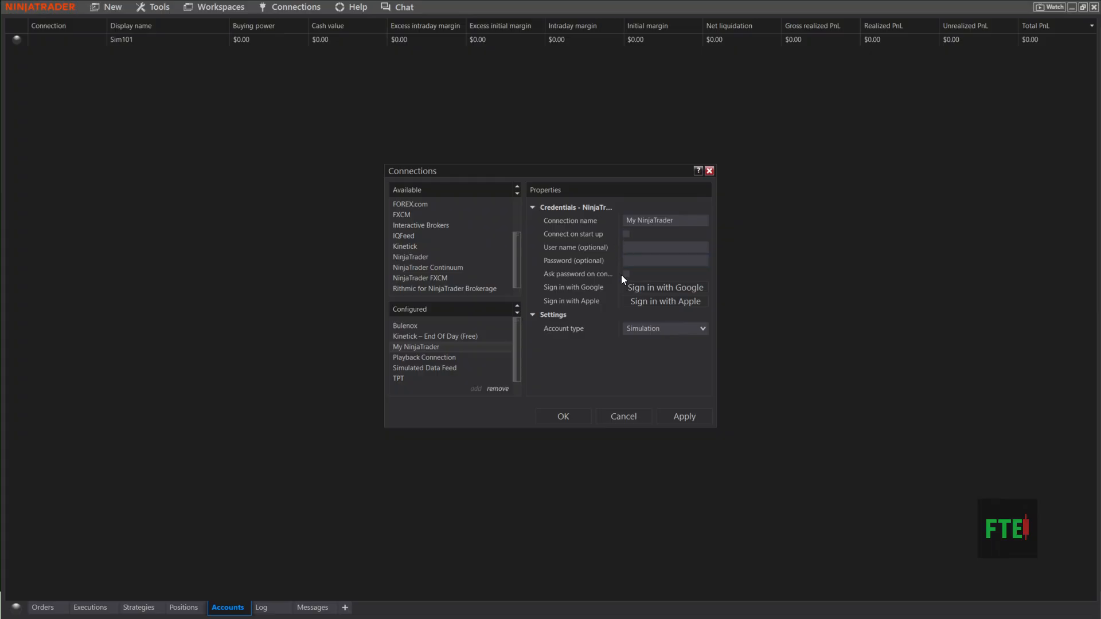
mouse_move(613, 328)
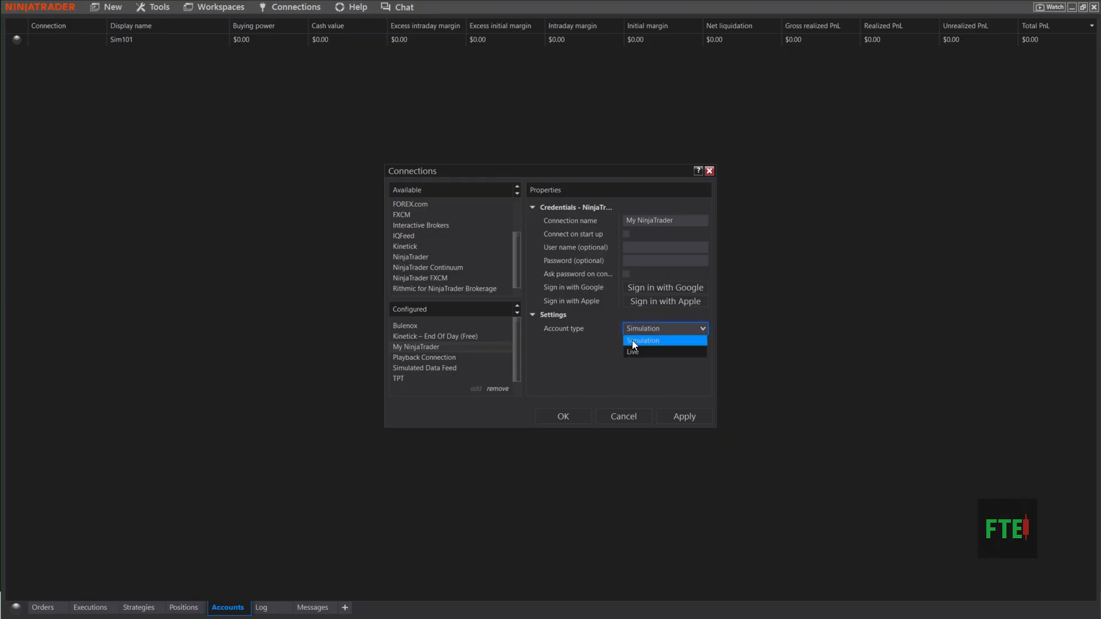
click(666, 339)
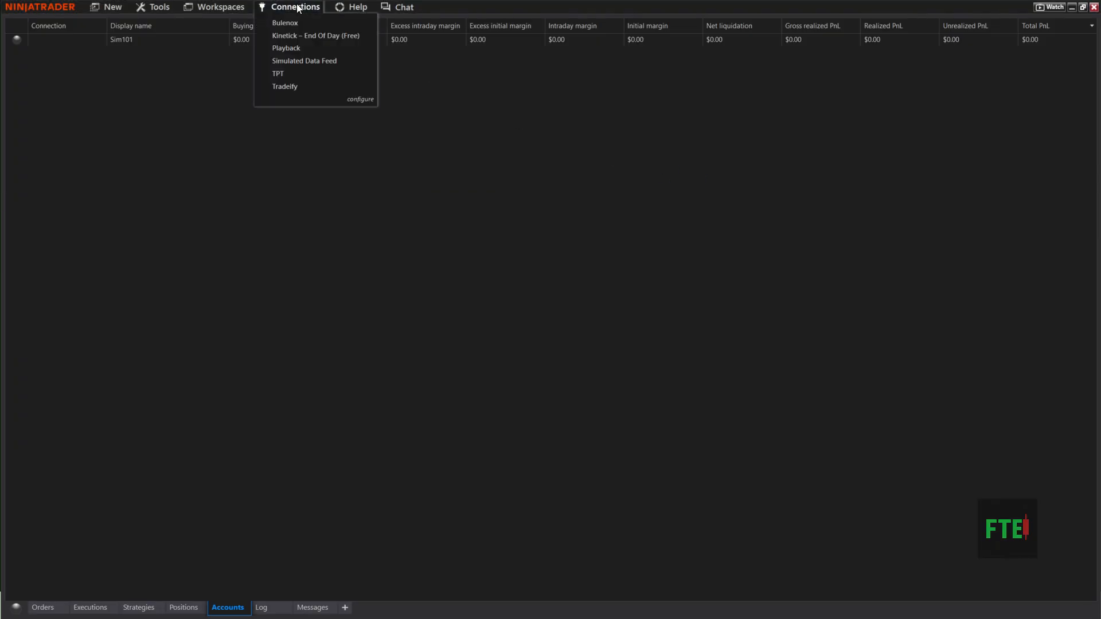
mouse_move(281, 65)
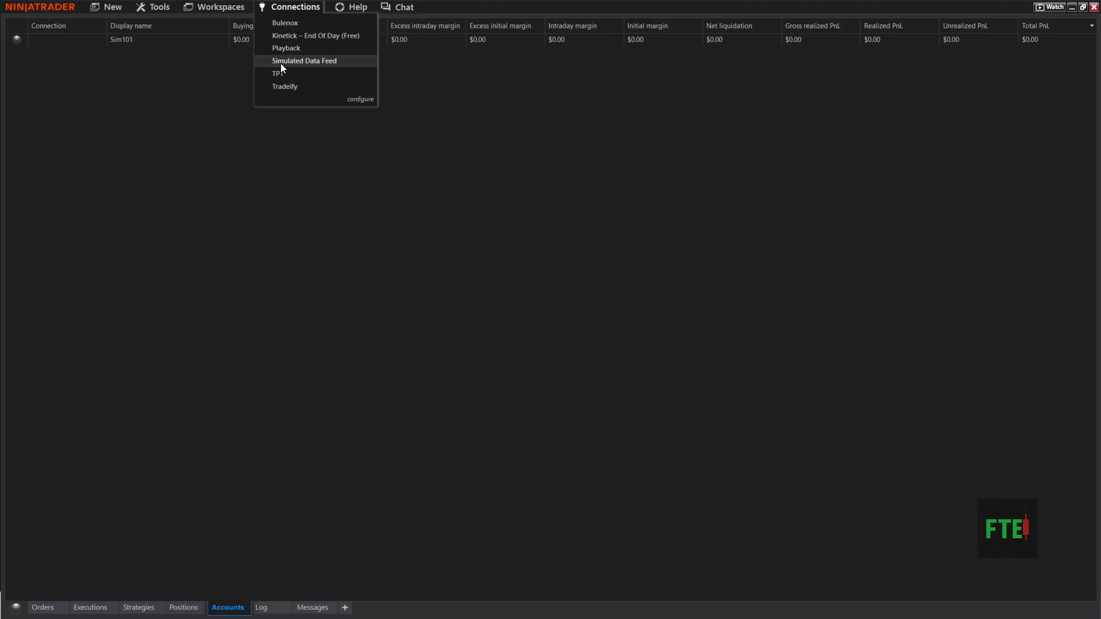
mouse_move(278, 76)
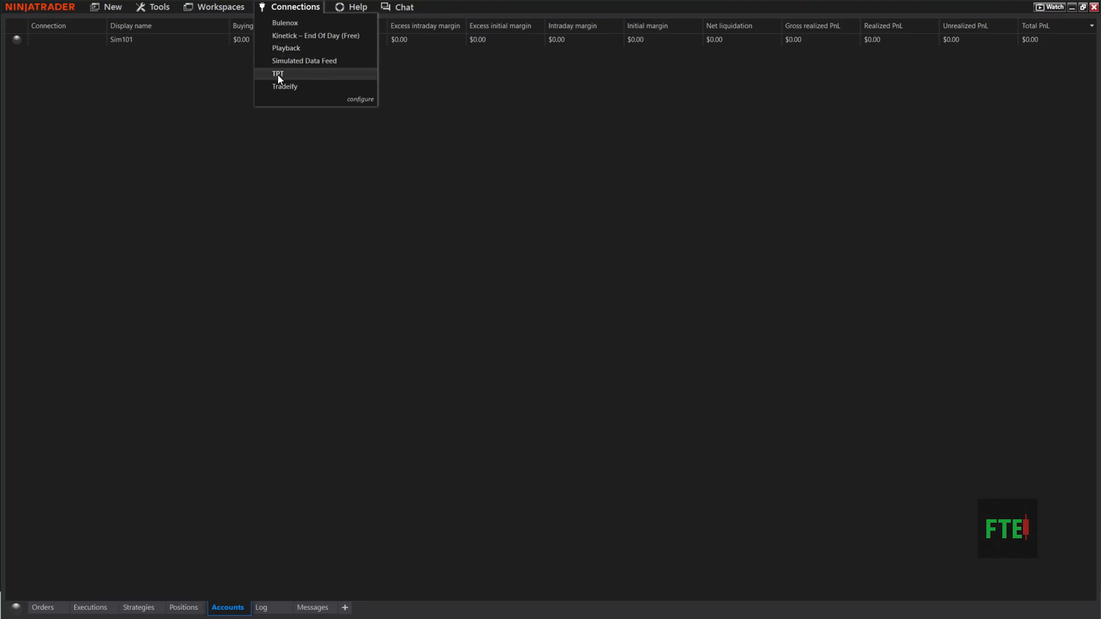
mouse_move(260, 74)
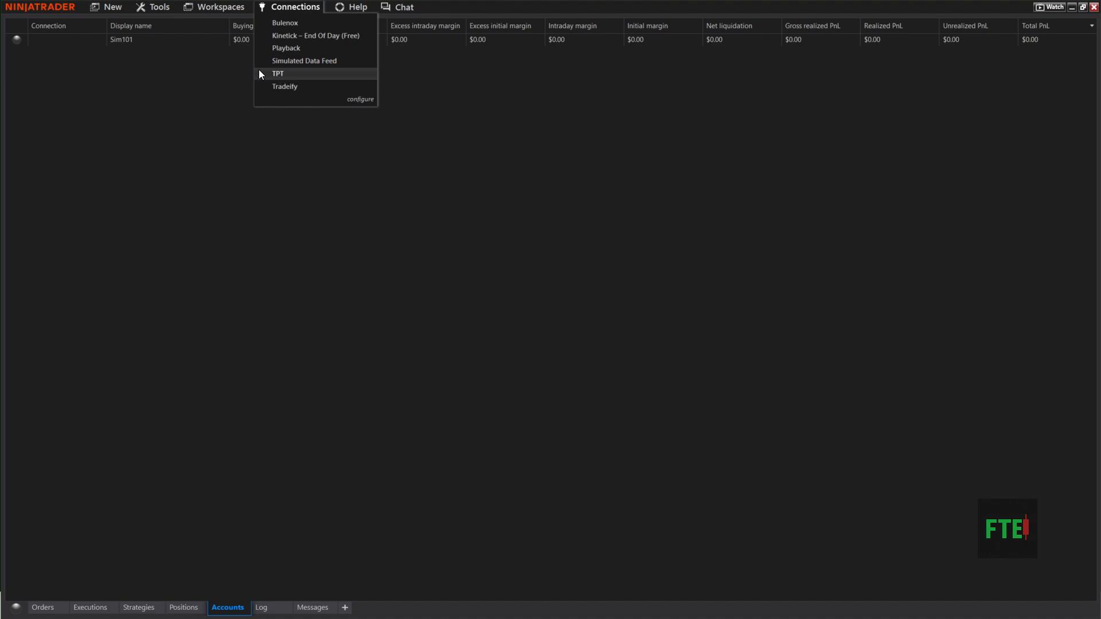
Add another NinjaTrader connection and attempt to save it without credentials, getting a save error
click(360, 99)
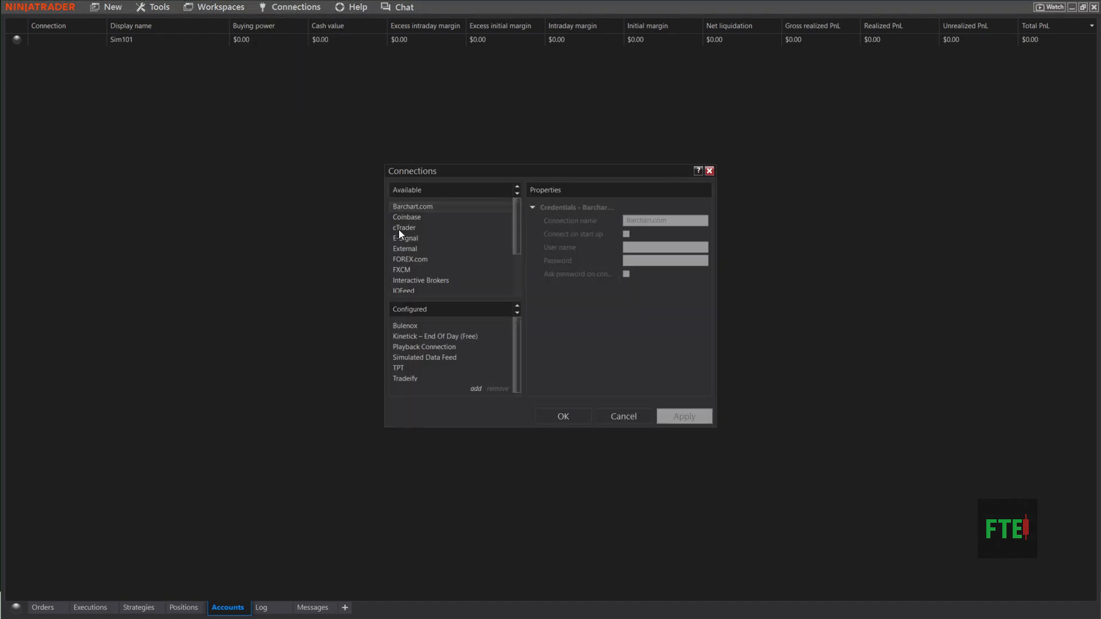
scroll(down, 3)
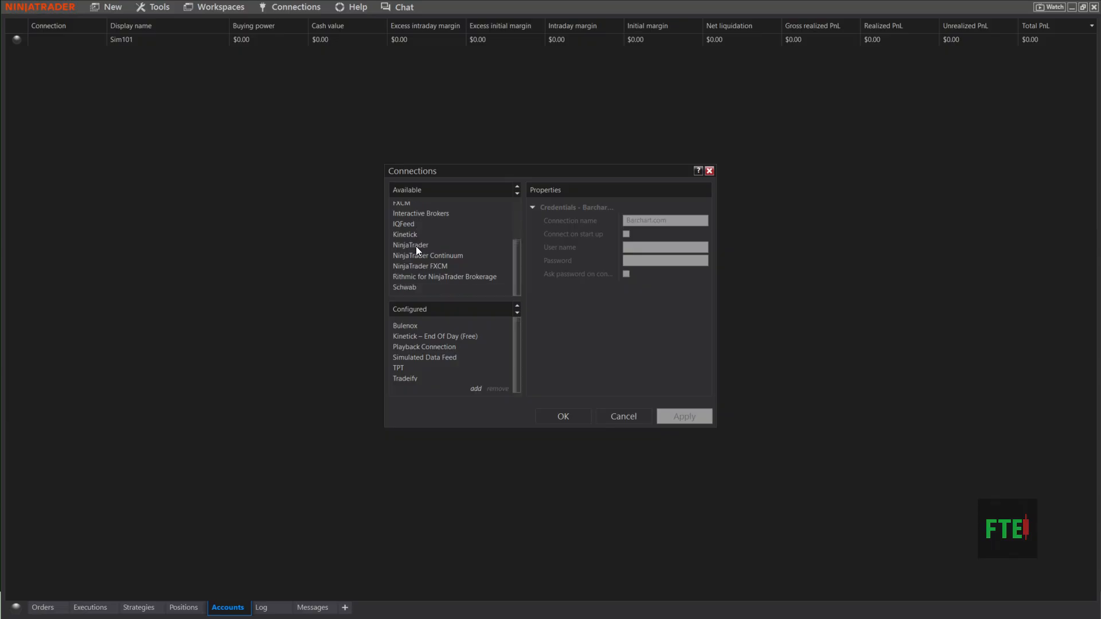
click(410, 244)
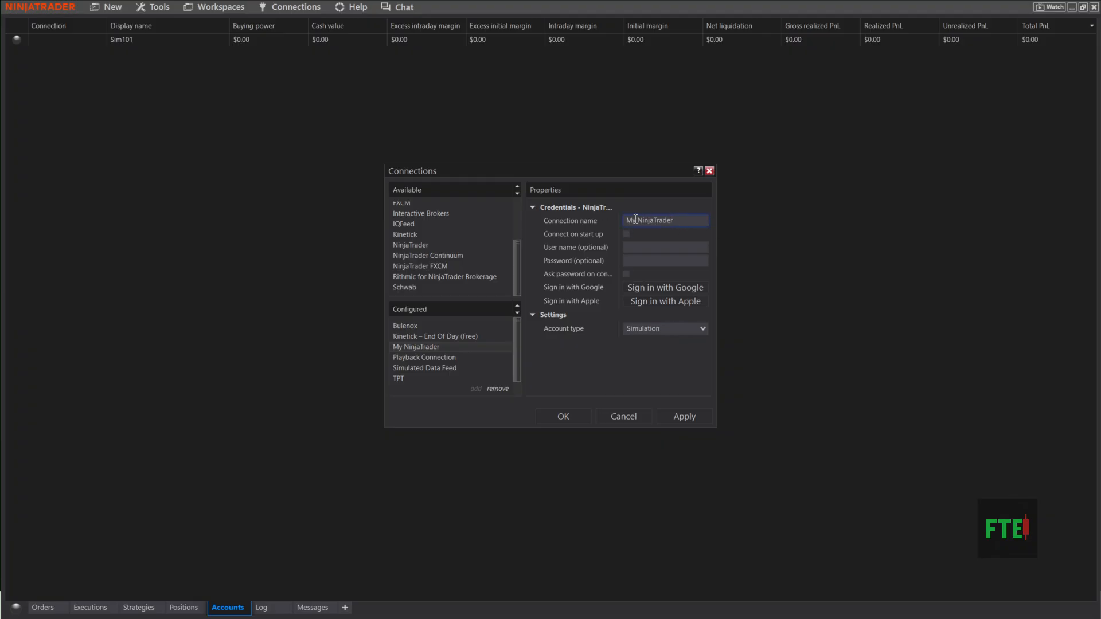
click(666, 261)
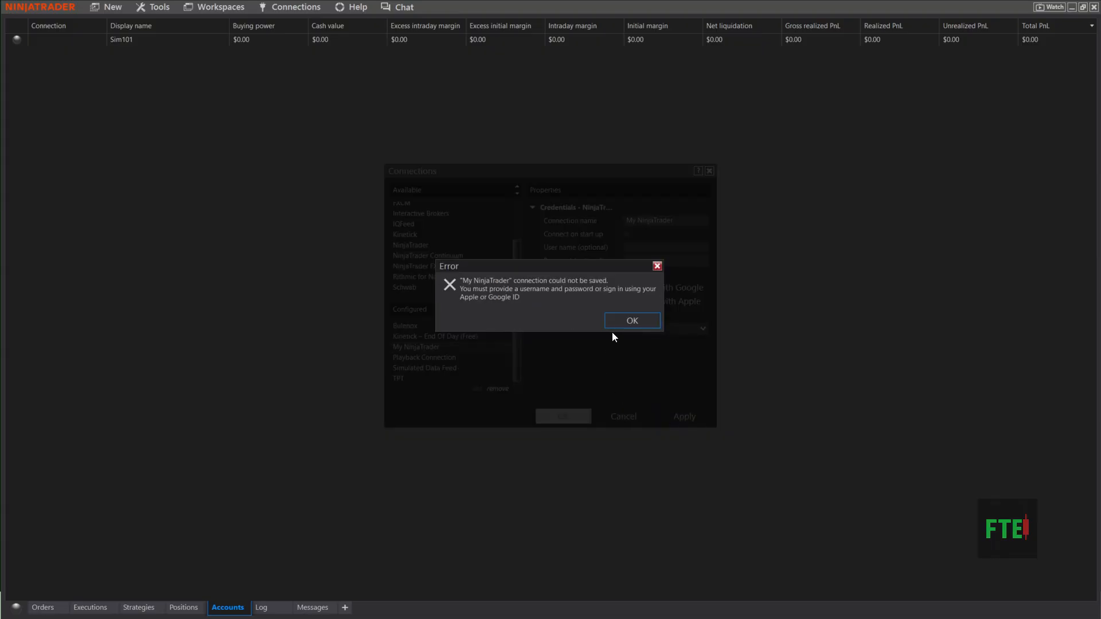
Dismiss the save error, glance at the Tools menu, and reopen the Connections list from Bulenox to Tradeify
click(632, 321)
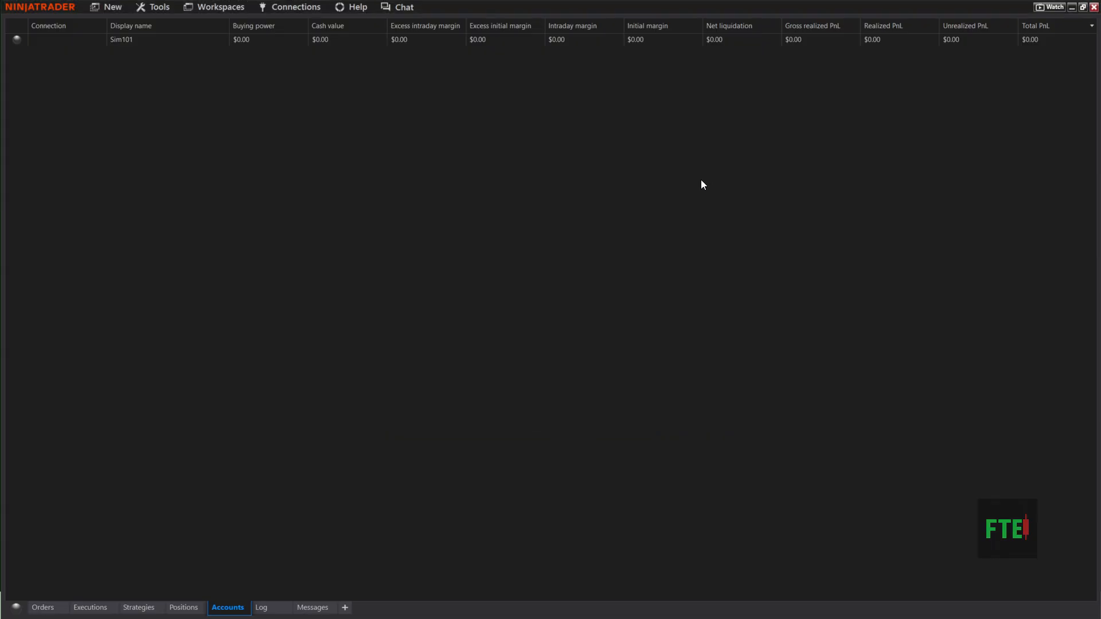
click(294, 7)
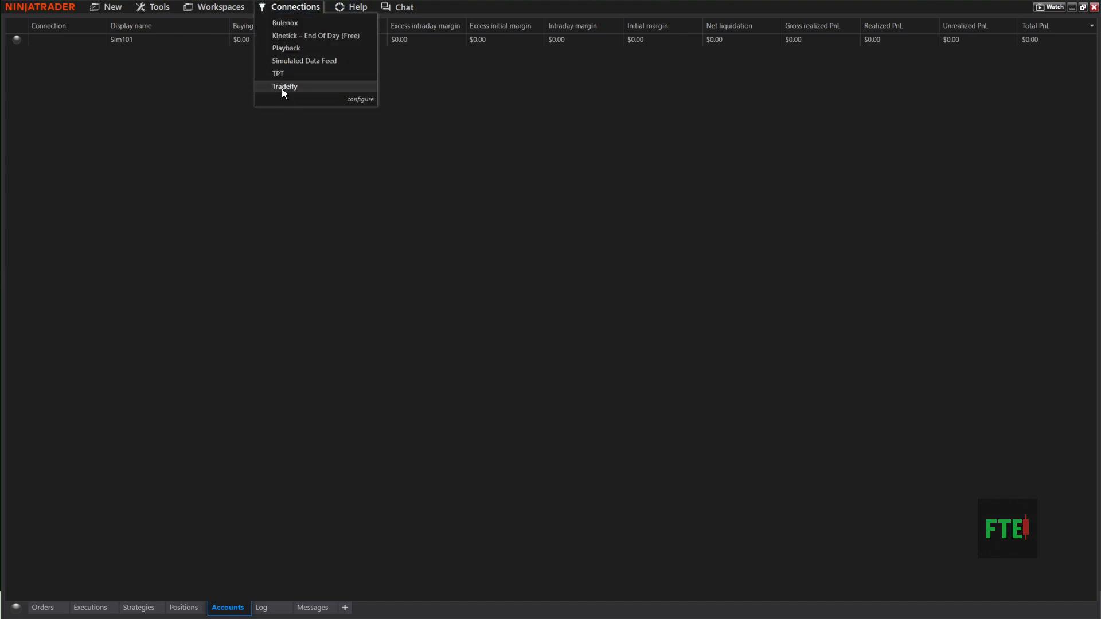
mouse_move(284, 23)
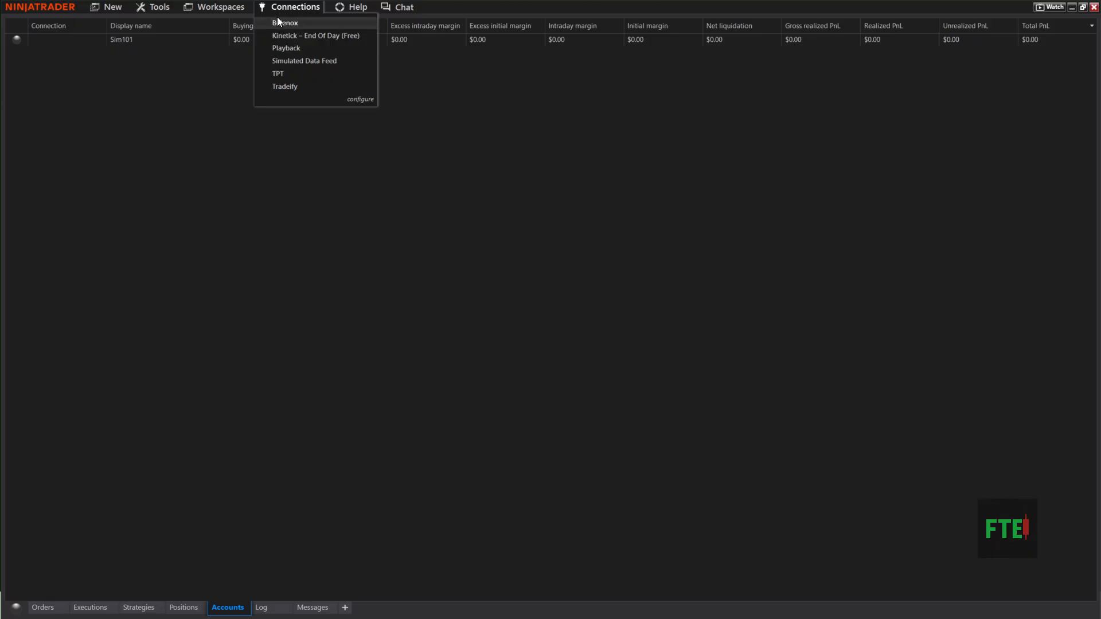
mouse_move(293, 88)
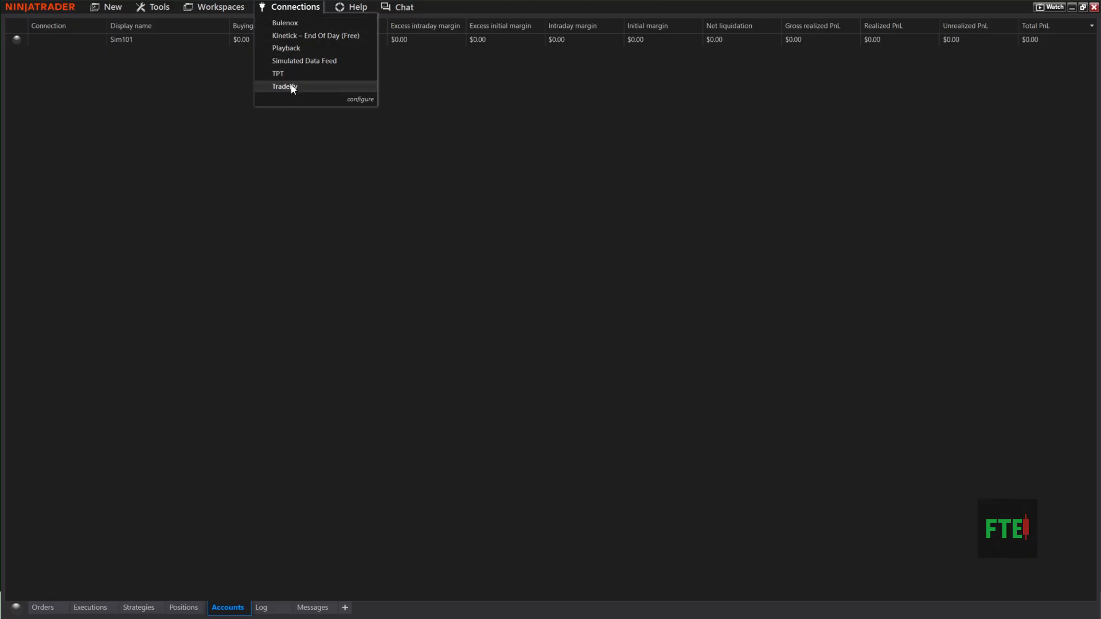
click(159, 5)
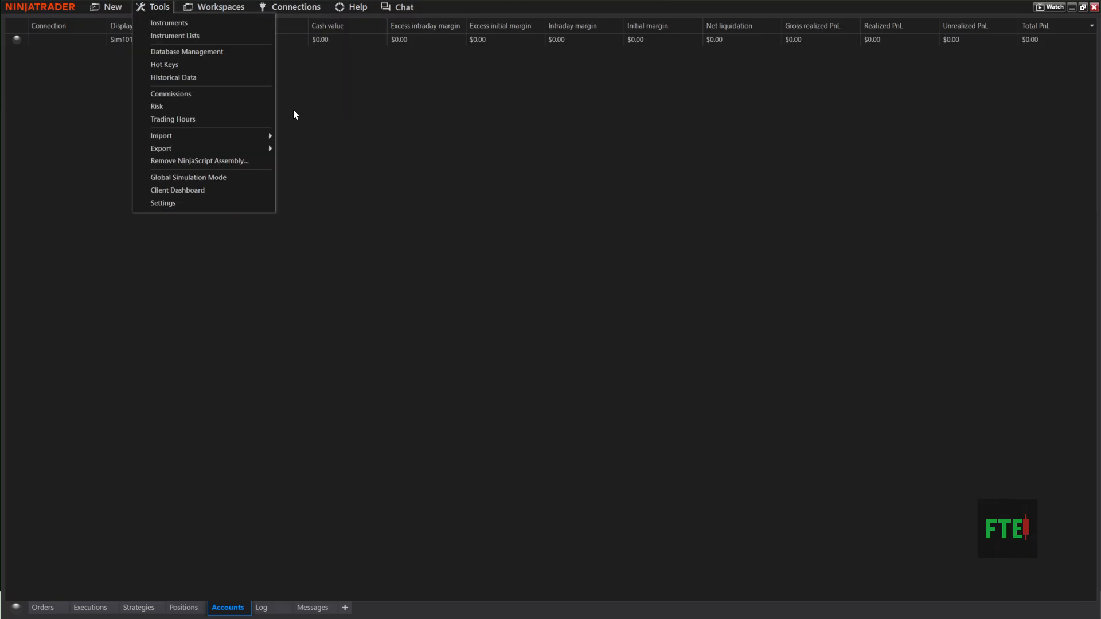
click(294, 6)
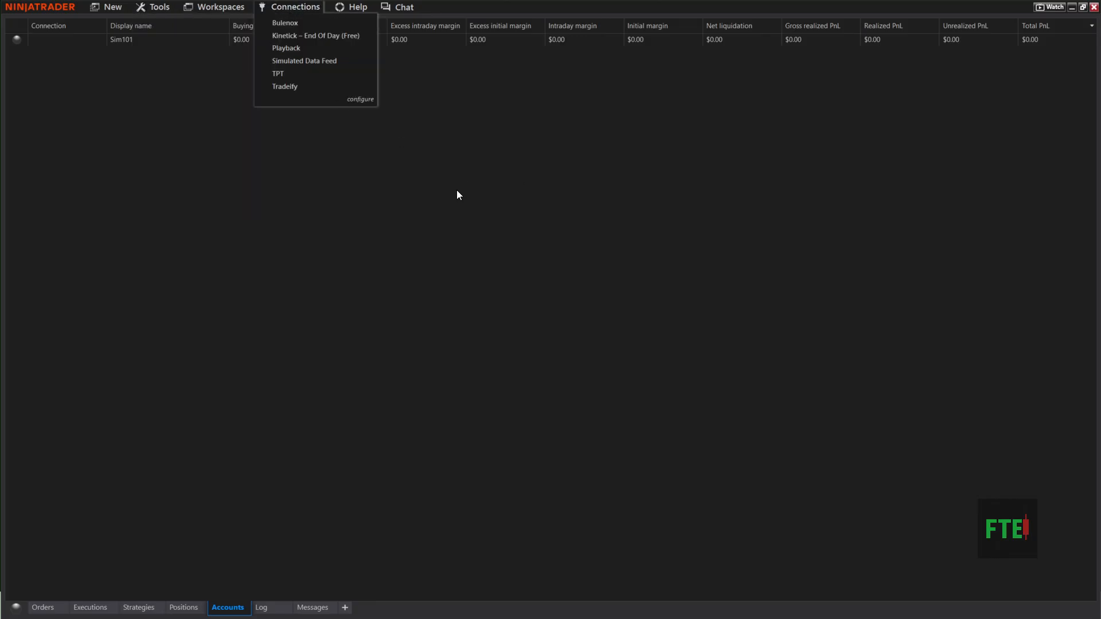
mouse_move(306, 127)
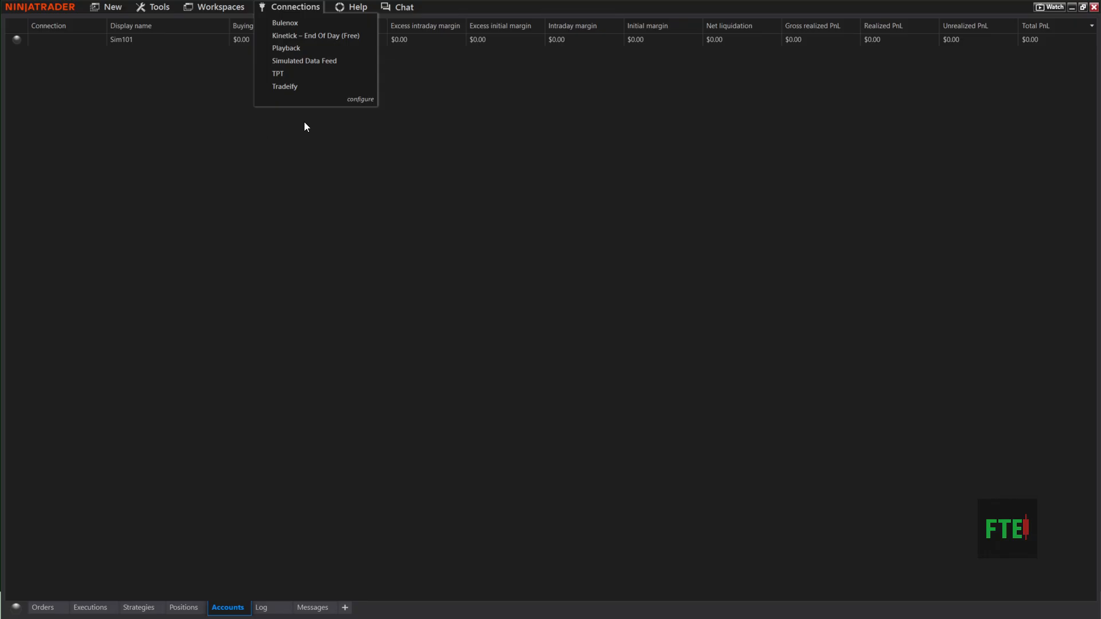
mouse_move(286, 23)
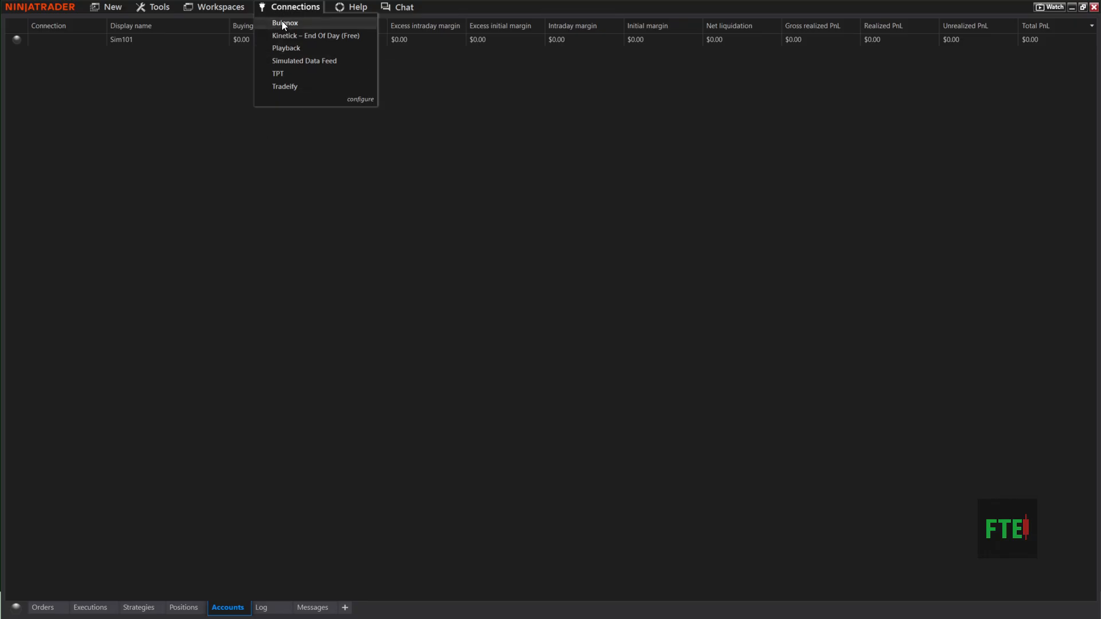
mouse_move(278, 13)
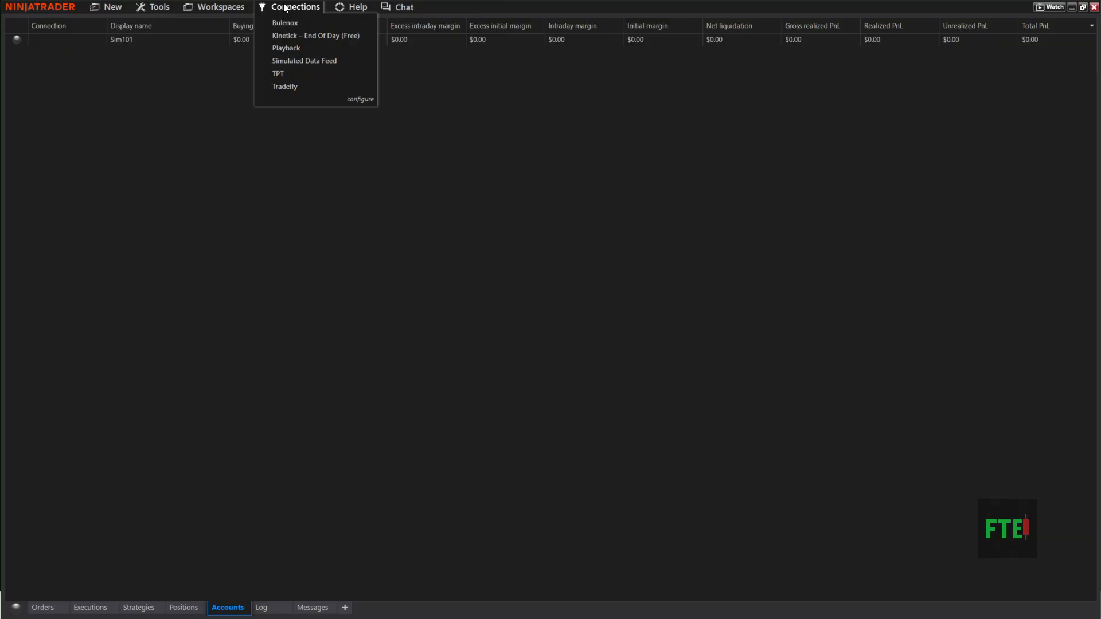
mouse_move(278, 7)
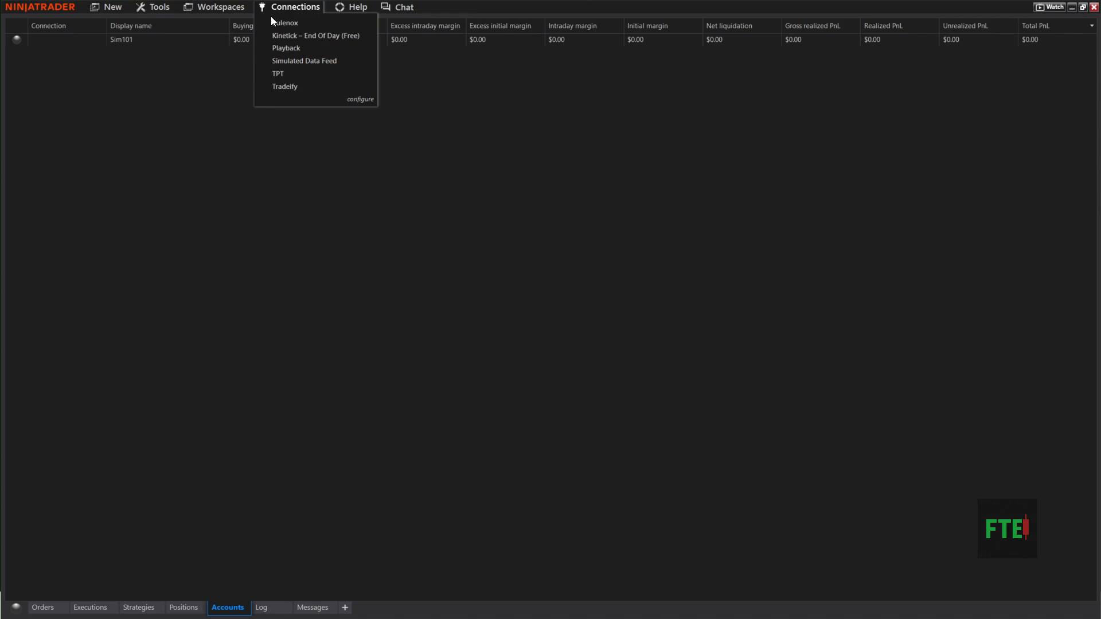
mouse_move(282, 12)
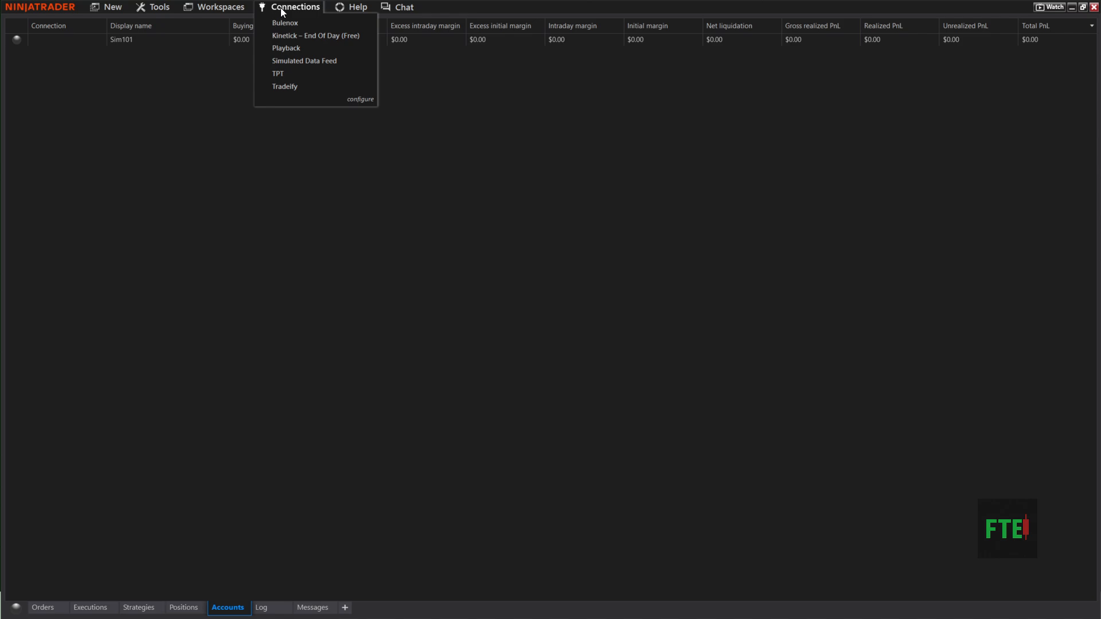